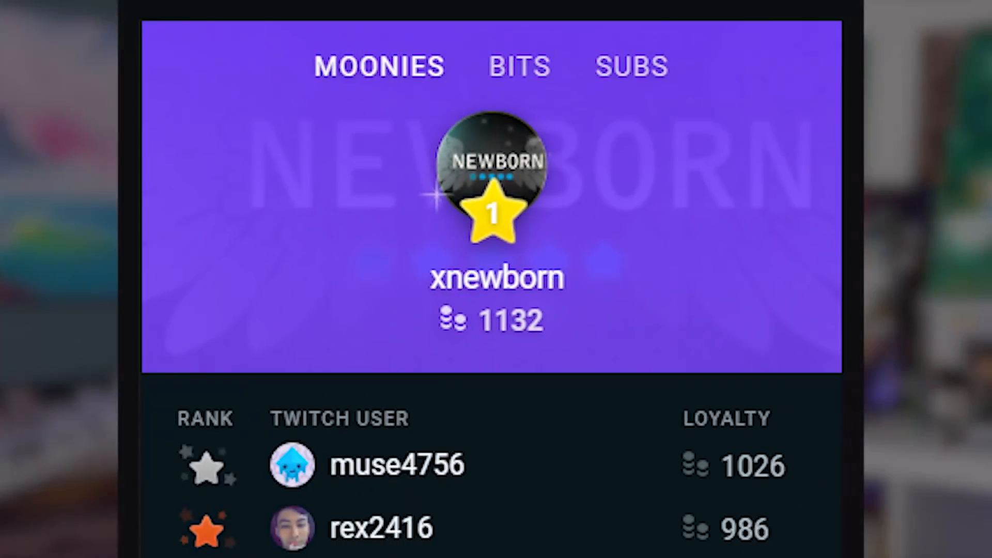
# Scroll the Create a design carousel to browse more design types
pyautogui.scroll(-3)
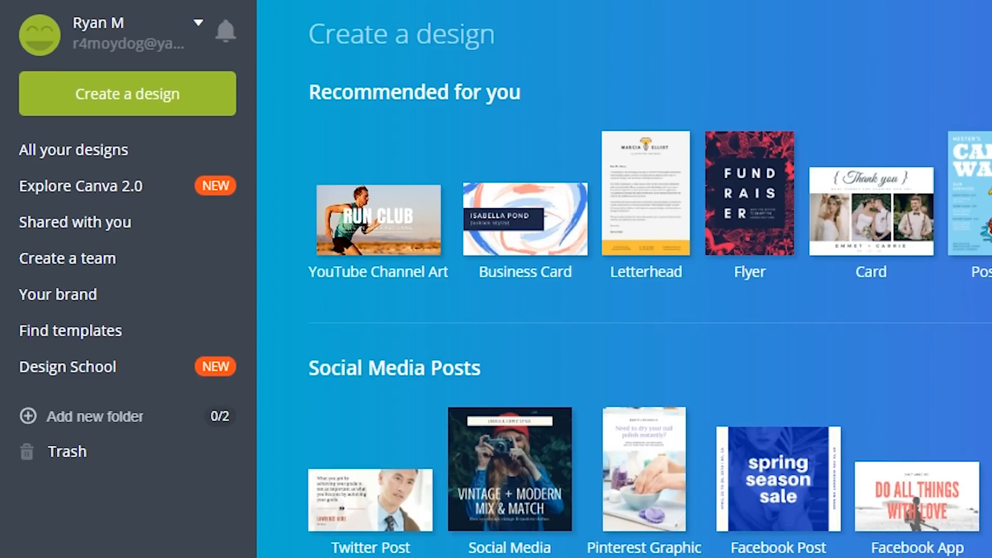
pyautogui.moveTo(111, 196)
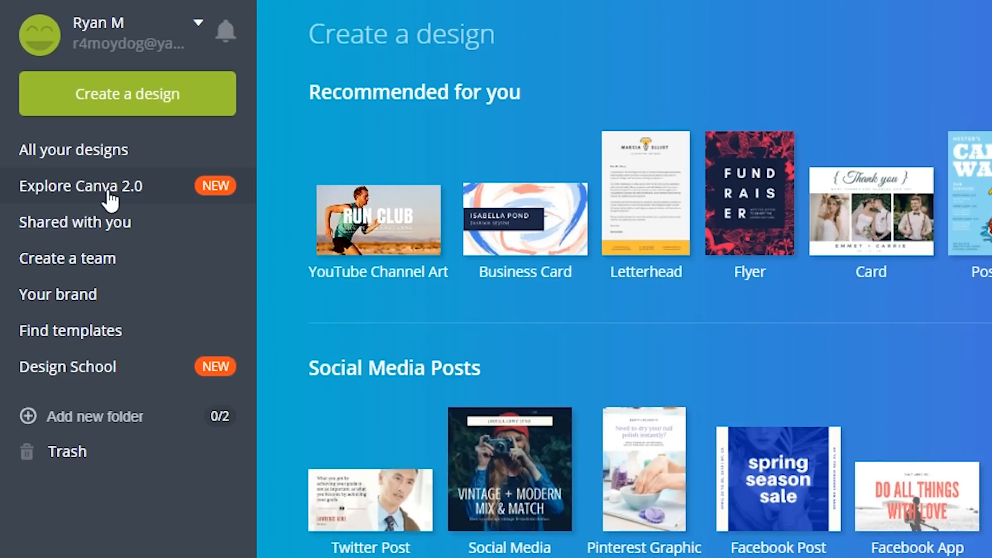
pyautogui.moveTo(184, 101)
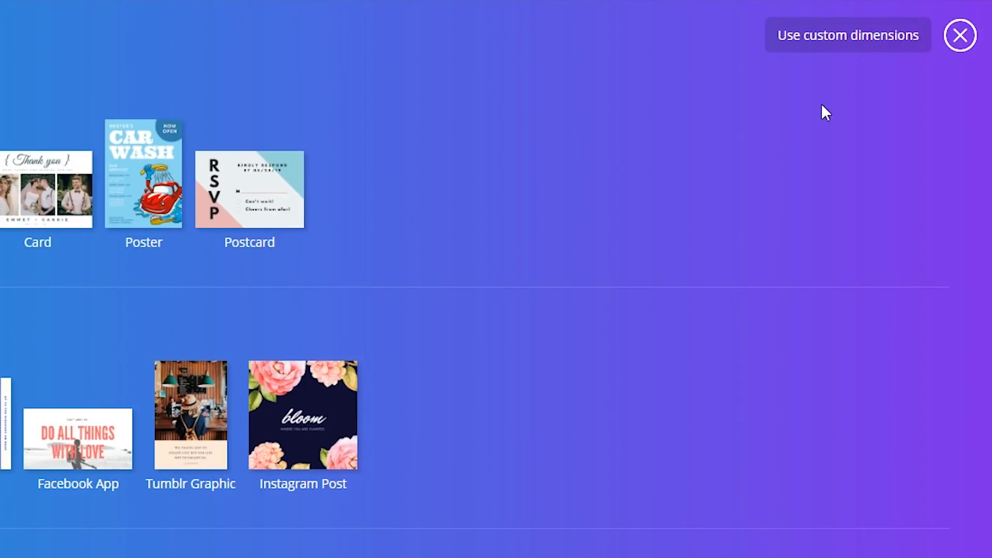
pyautogui.moveTo(847, 35)
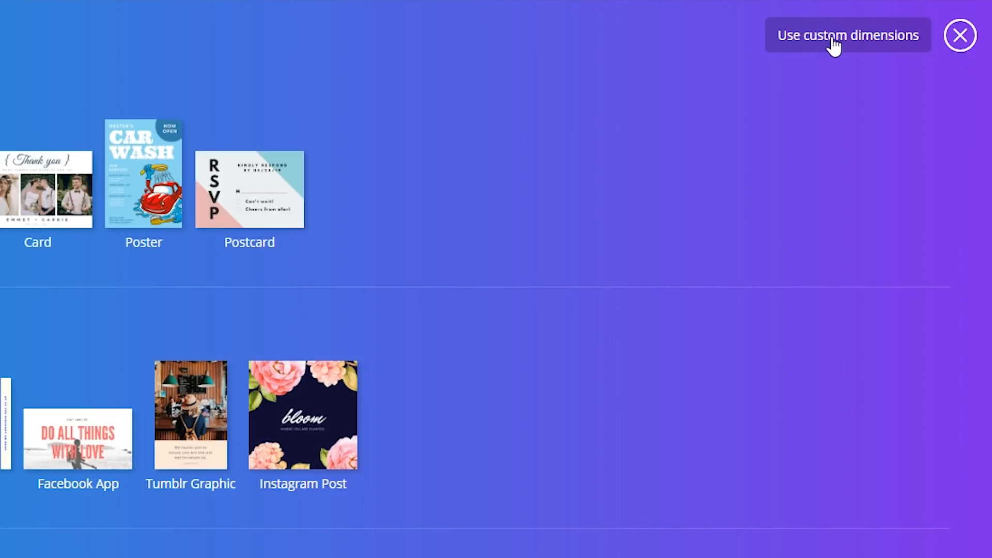
# Create a new blank design with custom dimensions of 320 by 200 pixels
pyautogui.click(847, 35)
pyautogui.write('320')
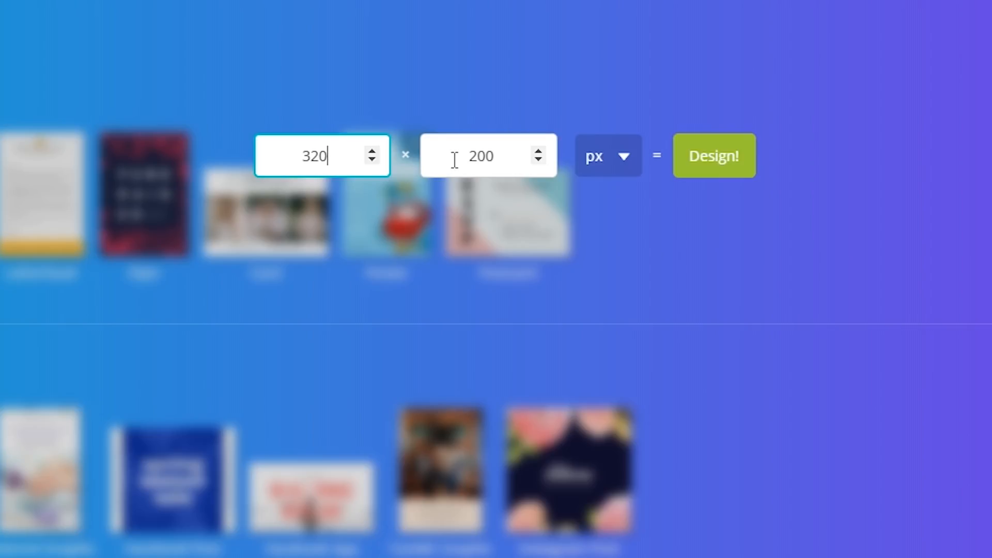
pyautogui.click(481, 156)
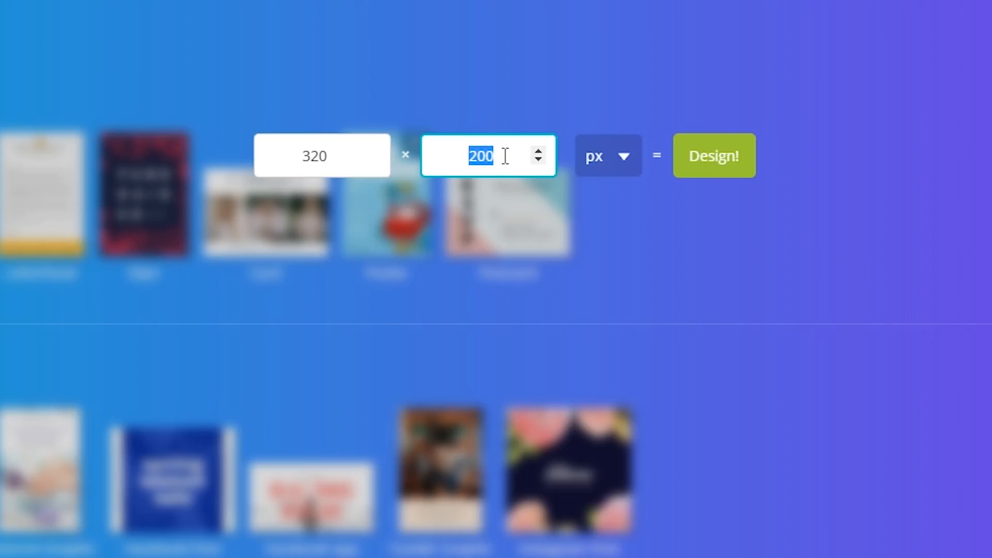
pyautogui.moveTo(726, 184)
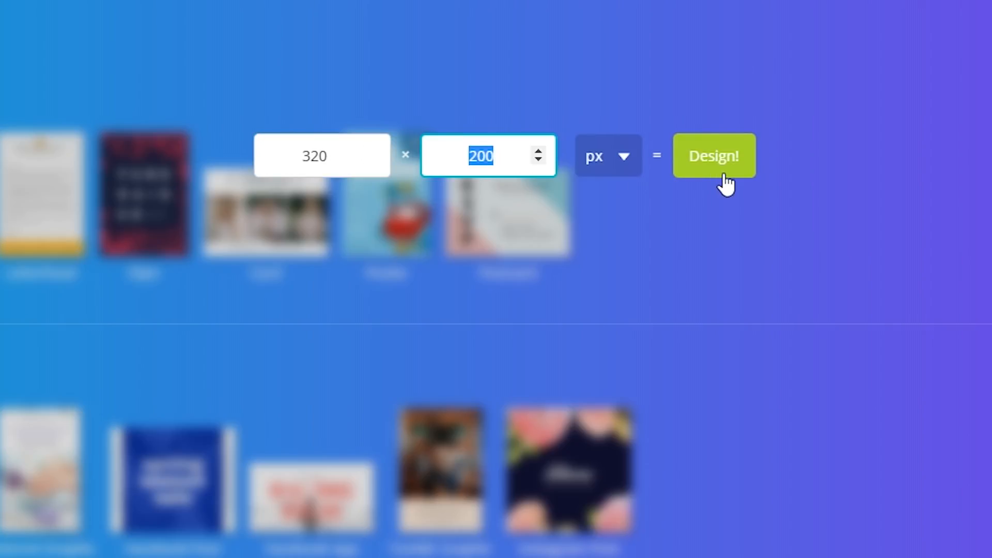
pyautogui.click(713, 156)
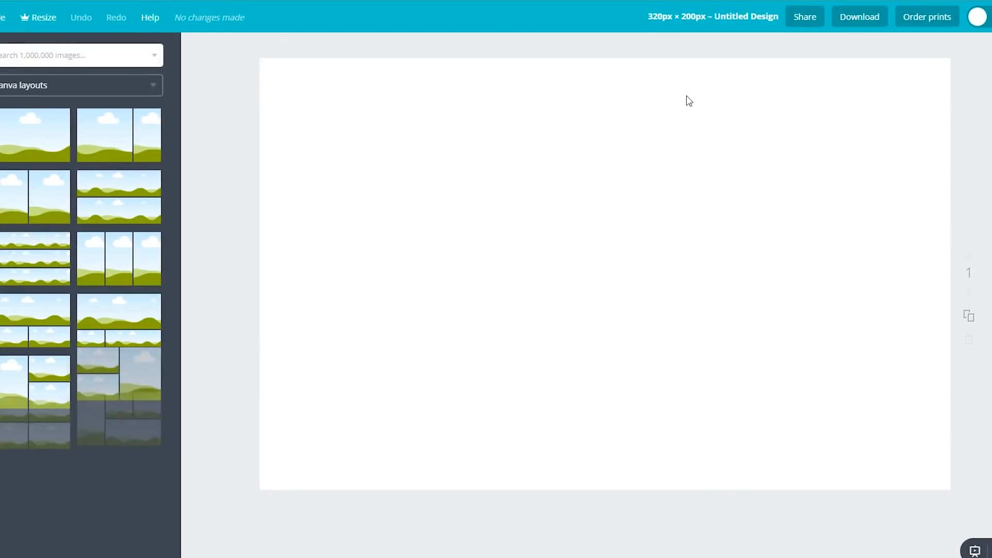
# Browse the Elements and Text sidebar categories, then show the Background gallery
pyautogui.scroll(-3)
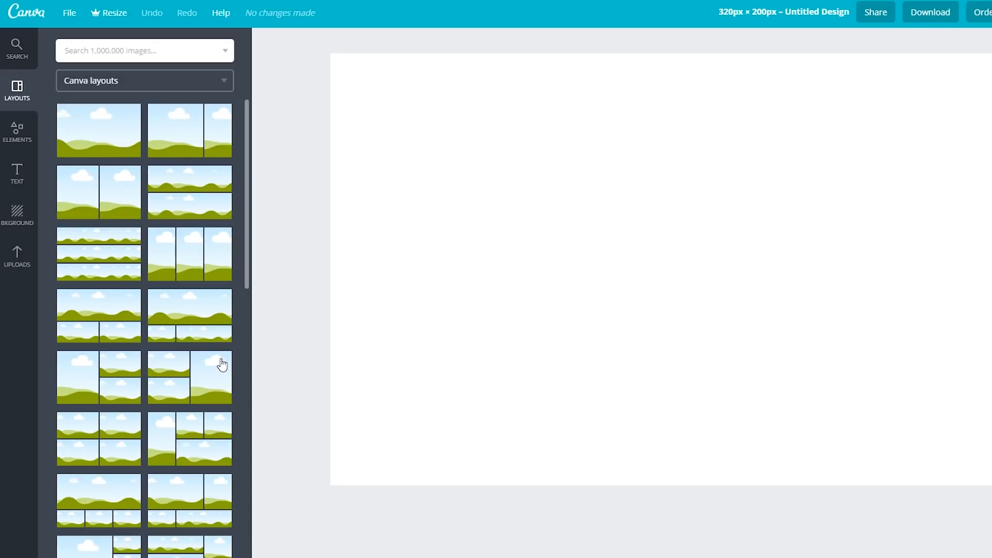
pyautogui.moveTo(222, 364)
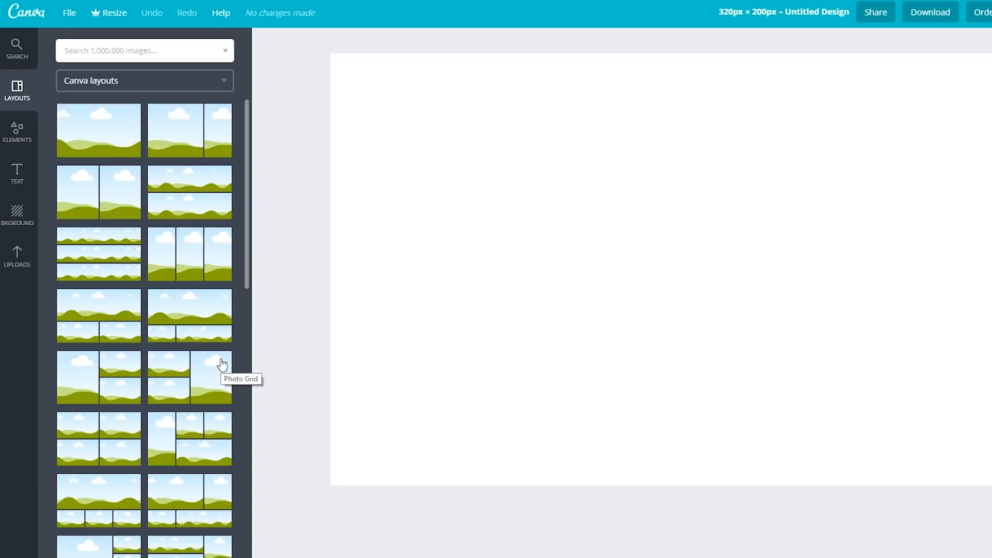
pyautogui.moveTo(193, 288)
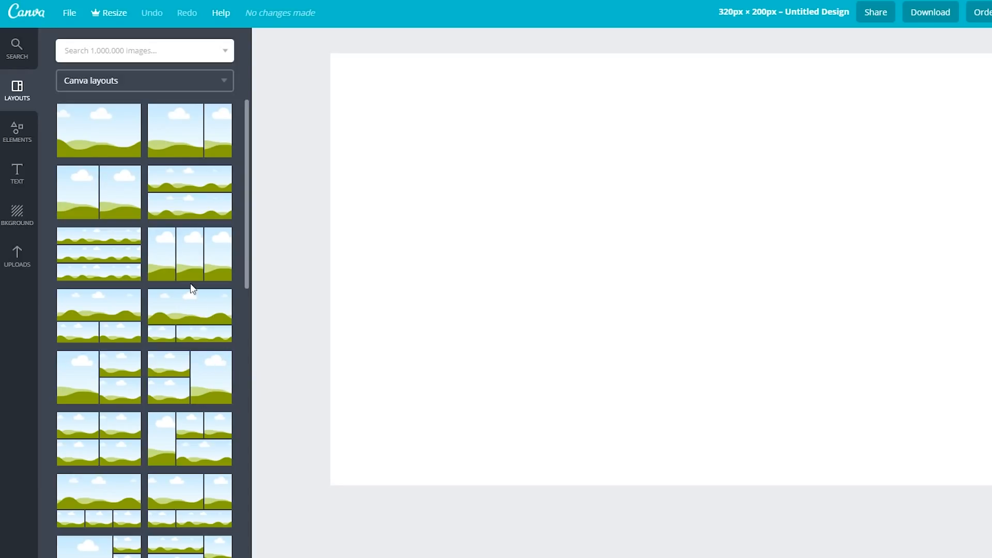
pyautogui.moveTo(112, 174)
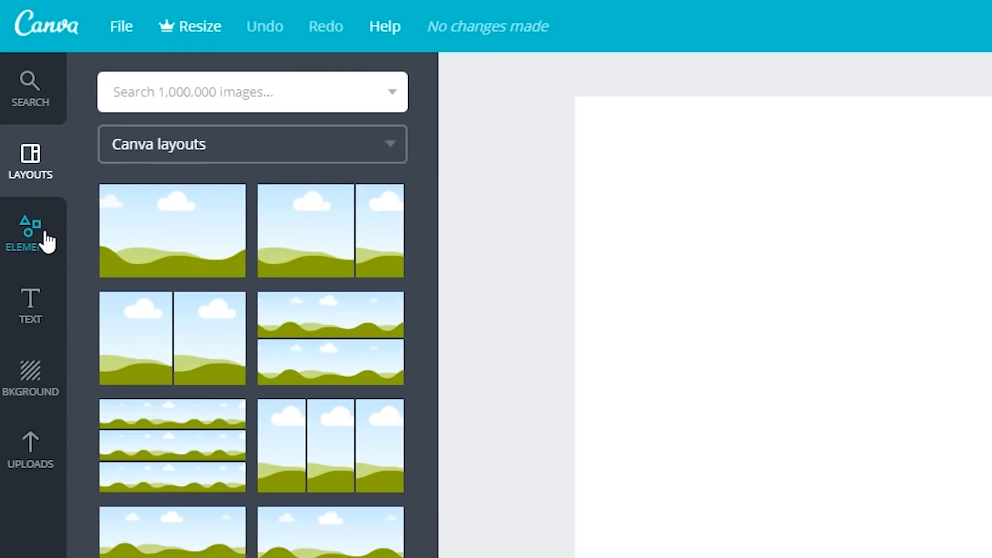
pyautogui.click(30, 235)
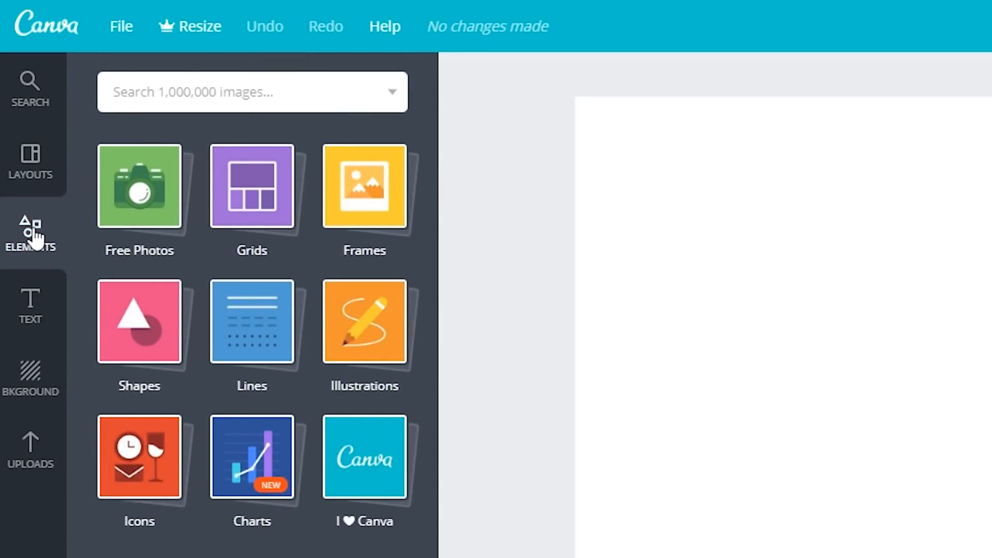
pyautogui.click(30, 307)
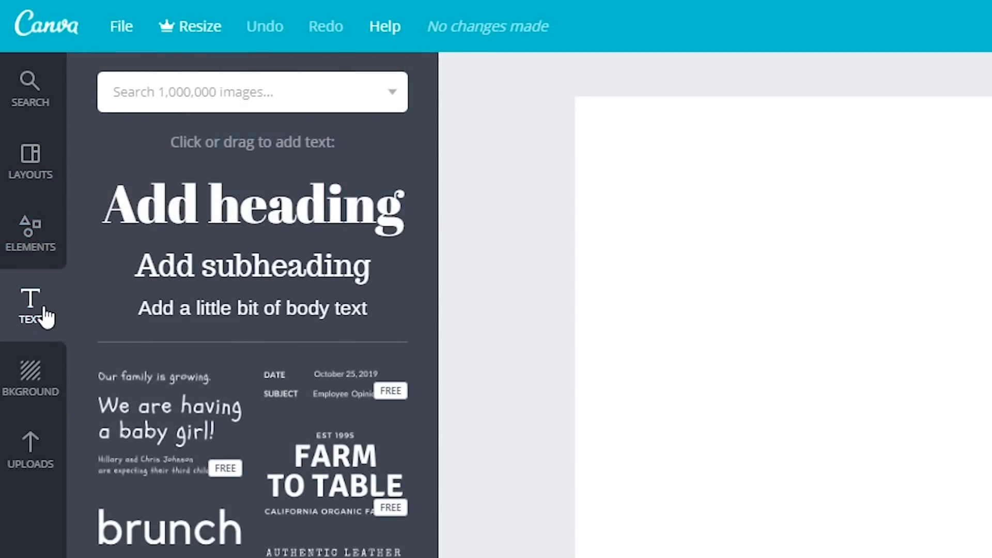
pyautogui.click(30, 376)
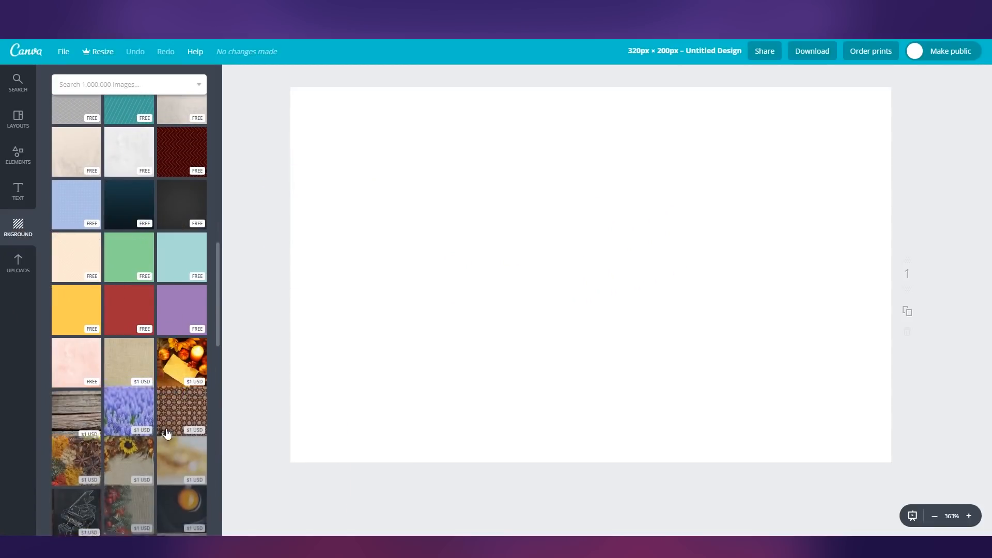
# Apply the free teal diagonal-striped background to the 320 by 200 design
pyautogui.scroll(-3)
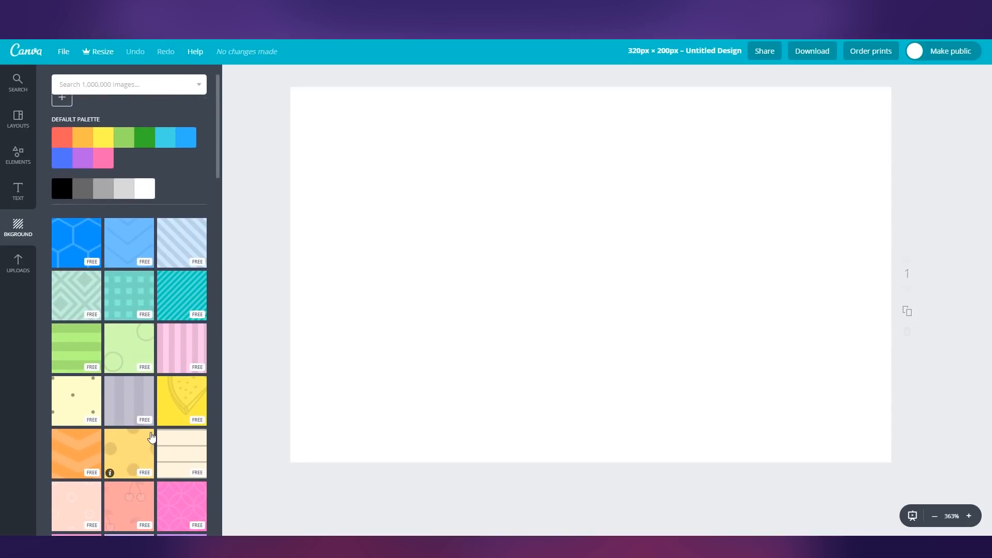
pyautogui.moveTo(149, 384)
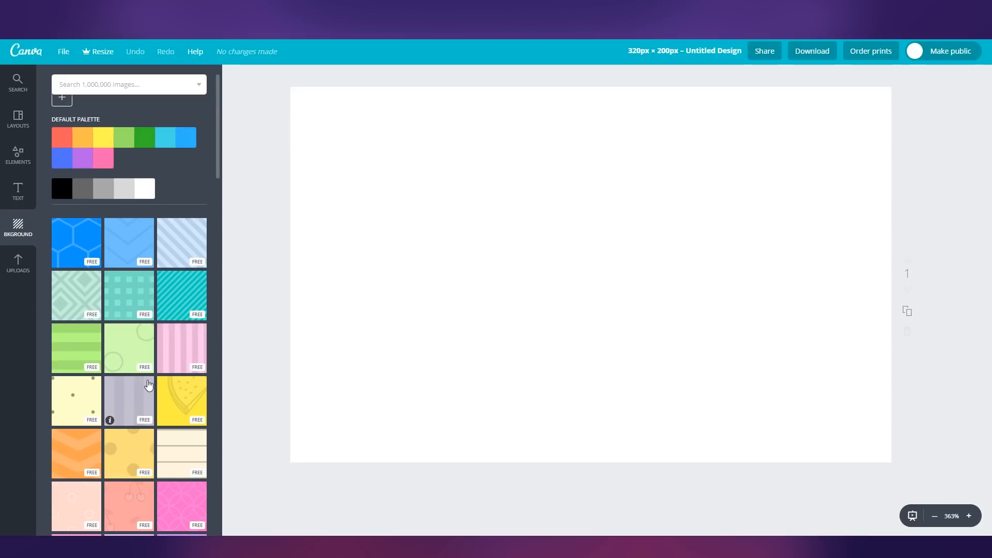
pyautogui.scroll(-3)
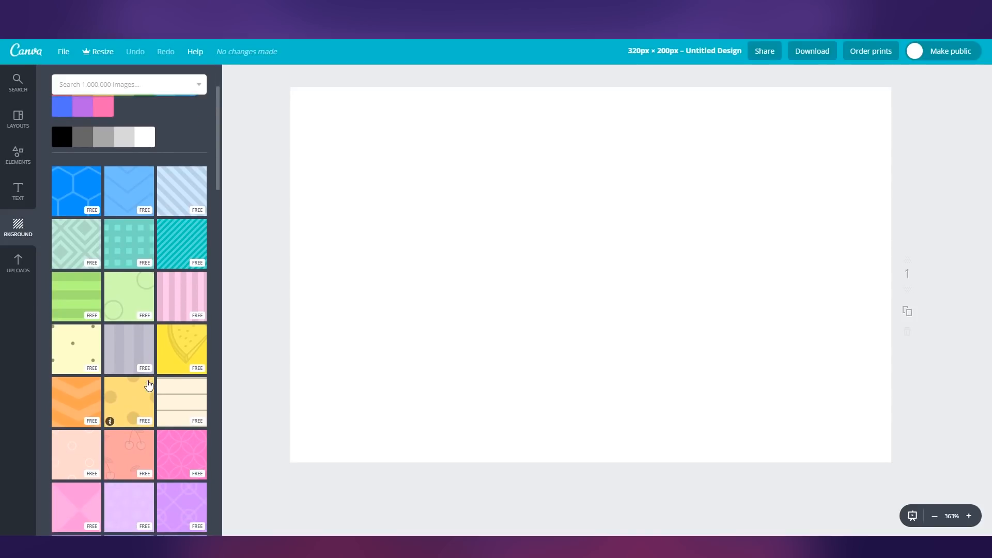
pyautogui.moveTo(193, 236)
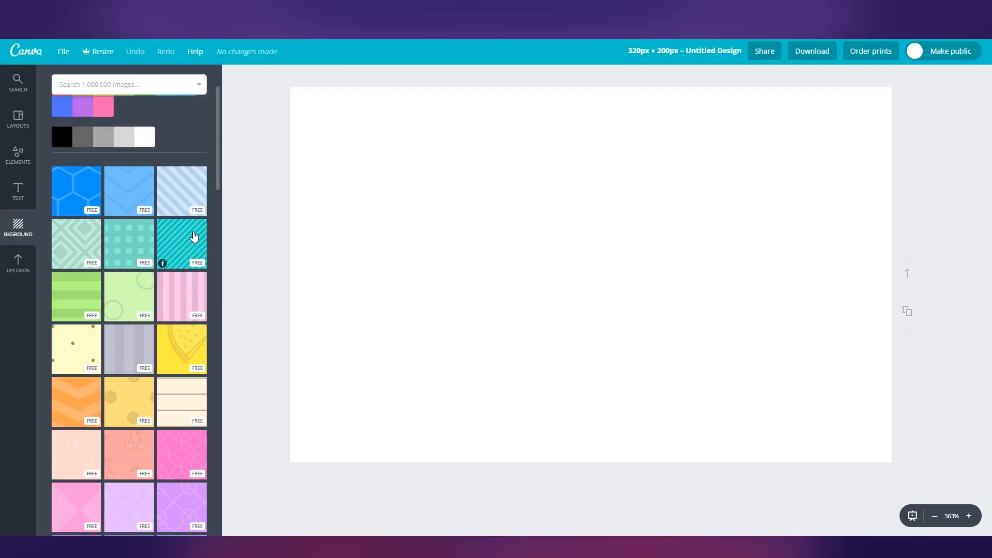
pyautogui.click(181, 244)
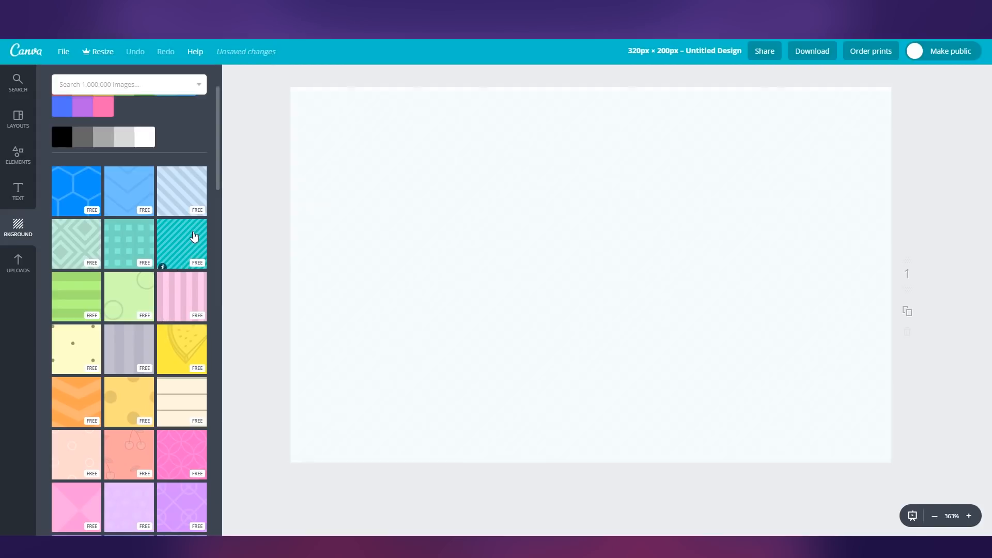
pyautogui.click(181, 244)
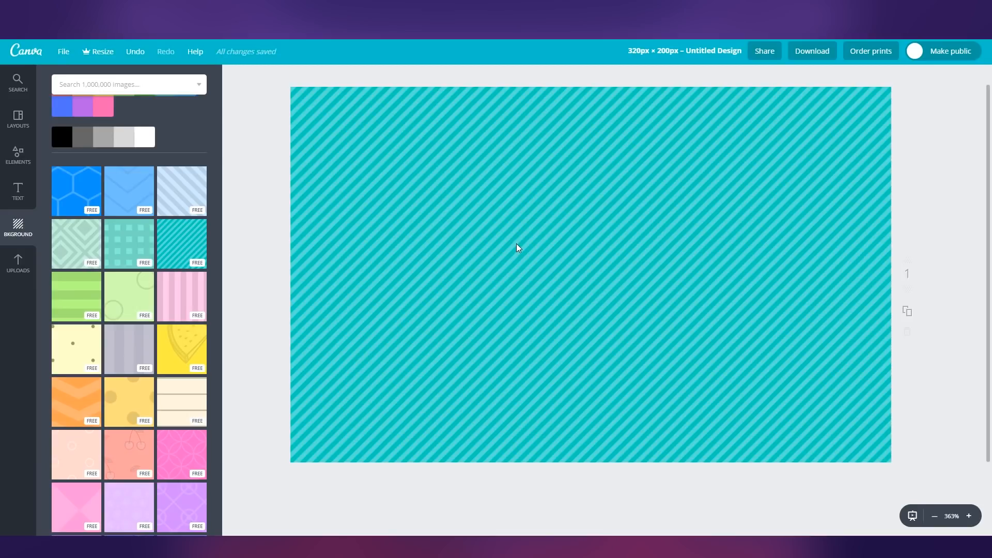
# Recolour the striped background to purple using a custom colour from the colour wheel
pyautogui.click(516, 247)
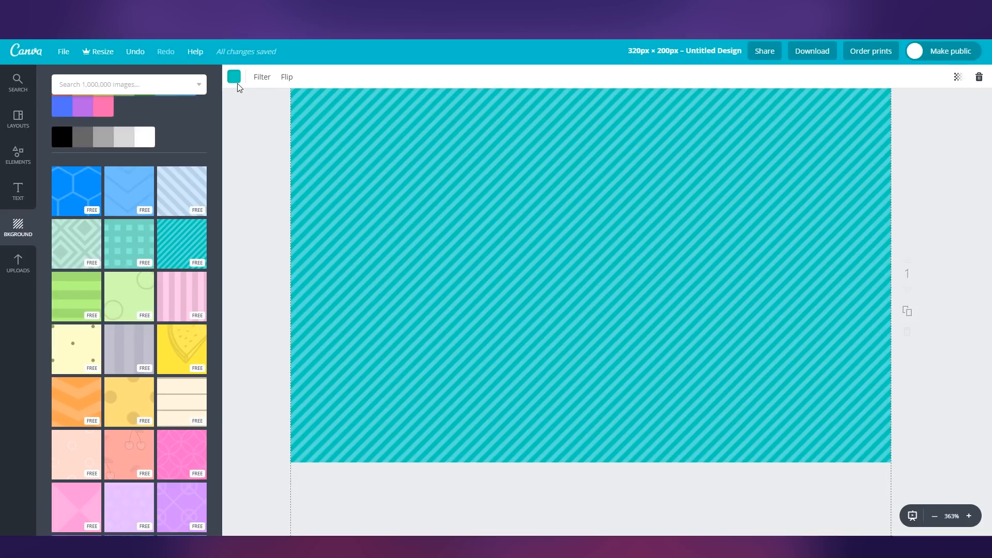
pyautogui.moveTo(233, 76)
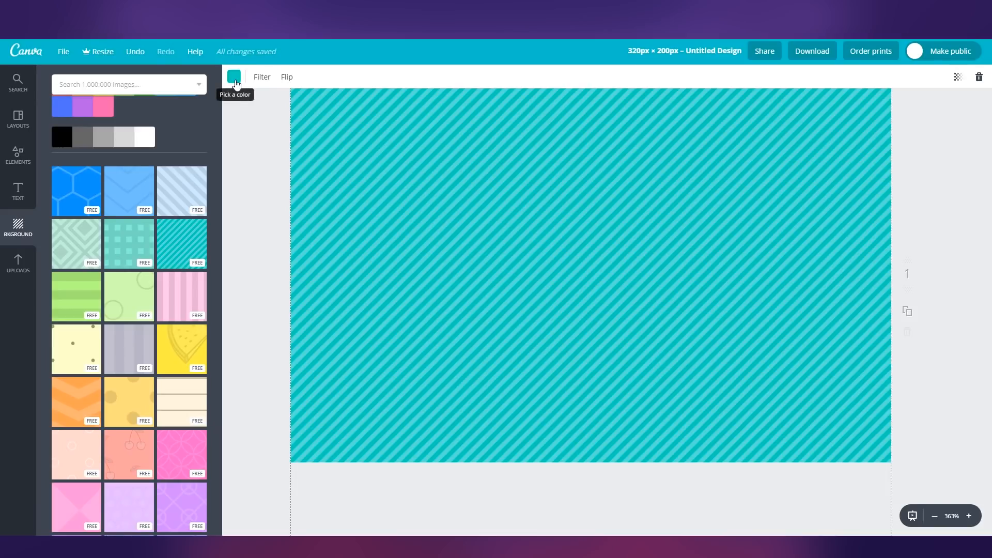
pyautogui.click(233, 76)
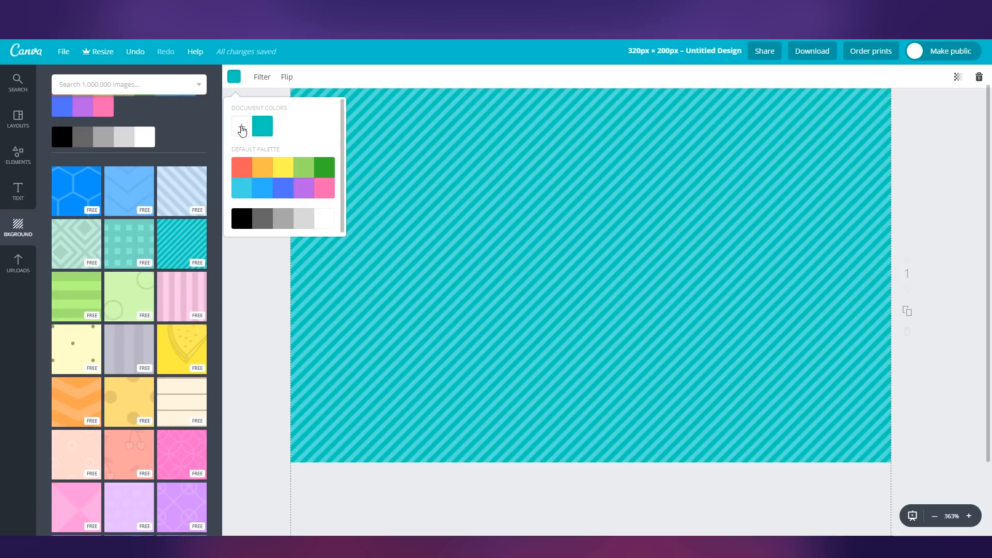
pyautogui.click(241, 126)
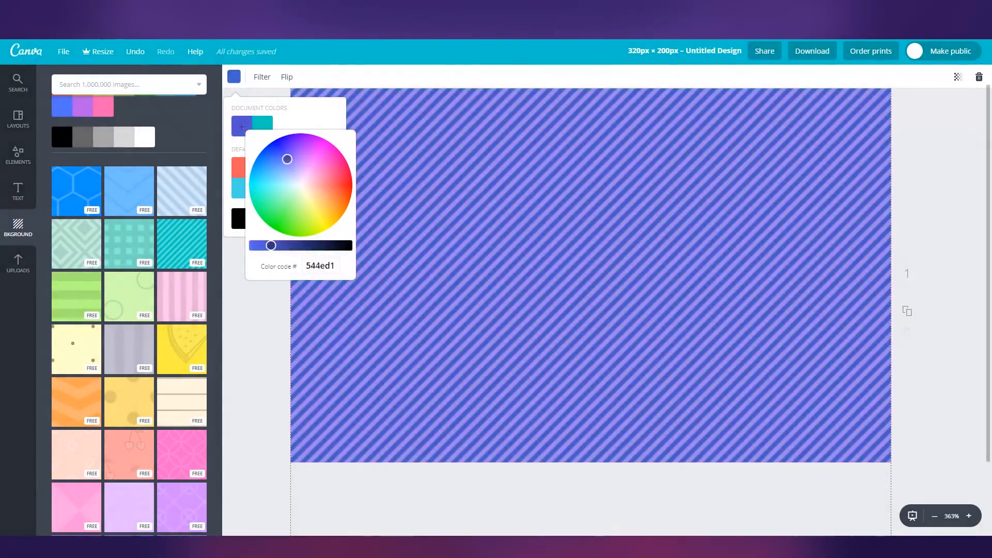
pyautogui.click(302, 143)
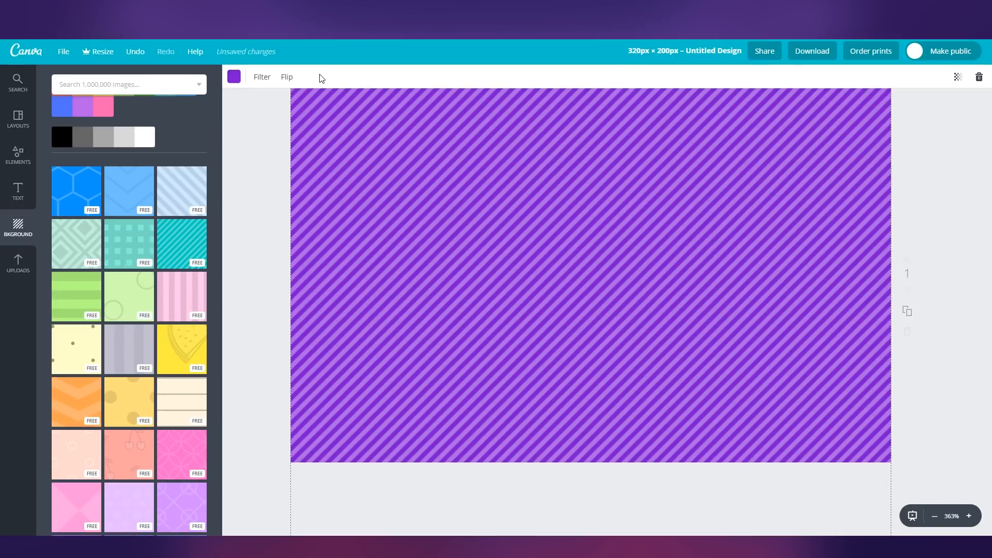
# Flip the purple striped background horizontally and vertically so the stripes run the opposite diagonal
pyautogui.click(286, 77)
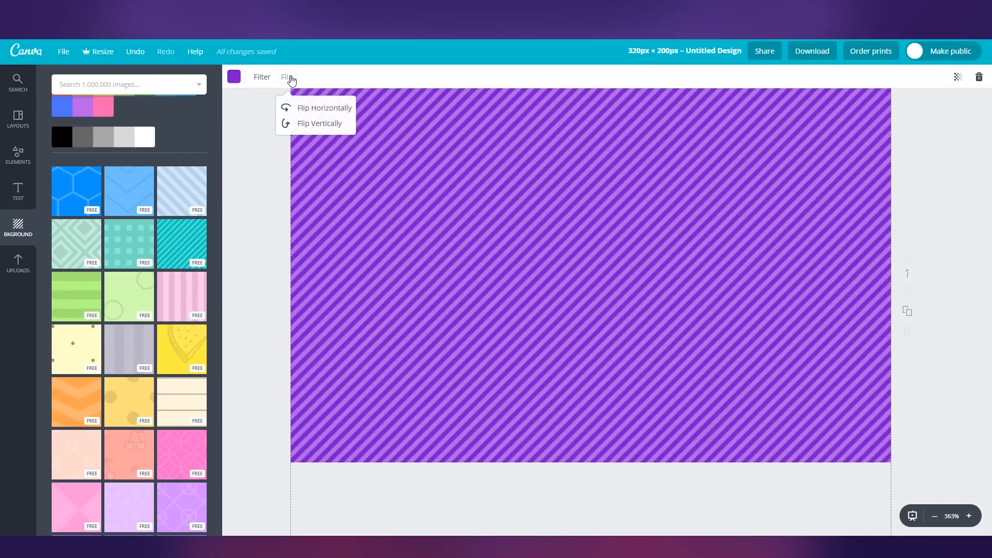
pyautogui.click(324, 107)
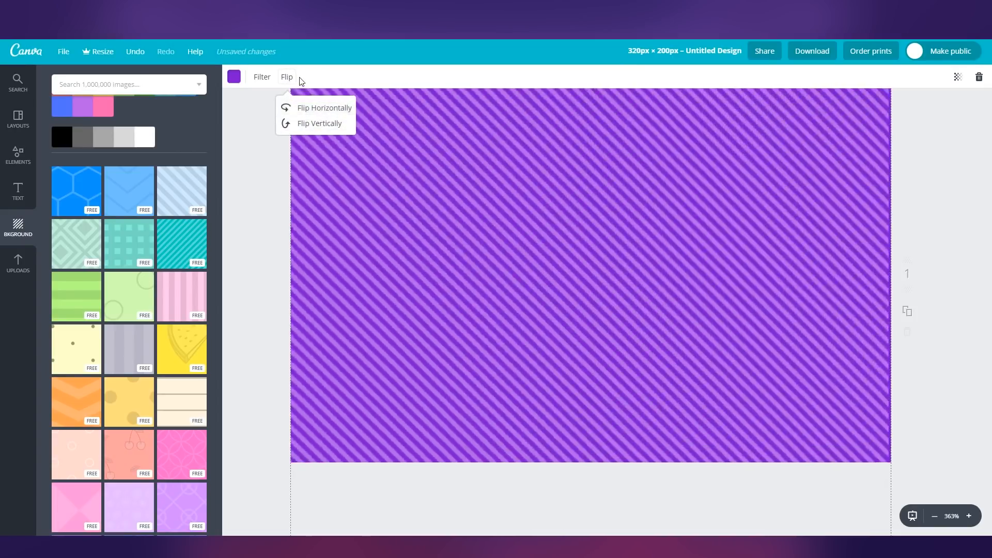
pyautogui.moveTo(319, 123)
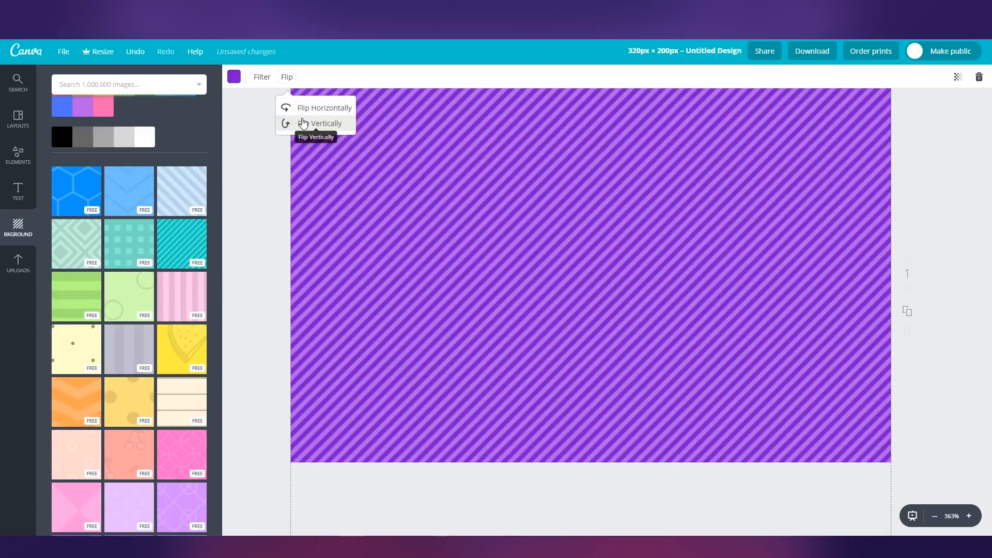
pyautogui.click(325, 123)
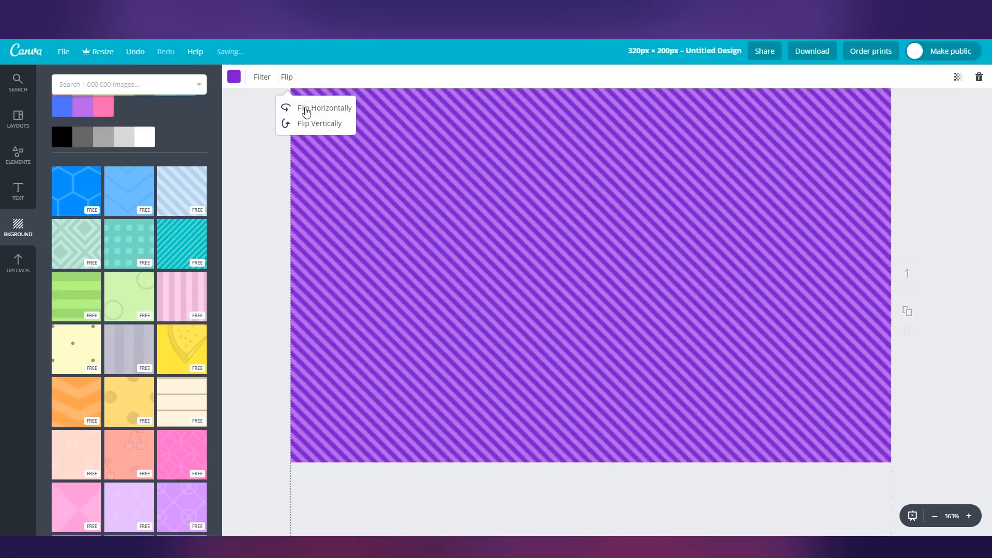
pyautogui.click(262, 76)
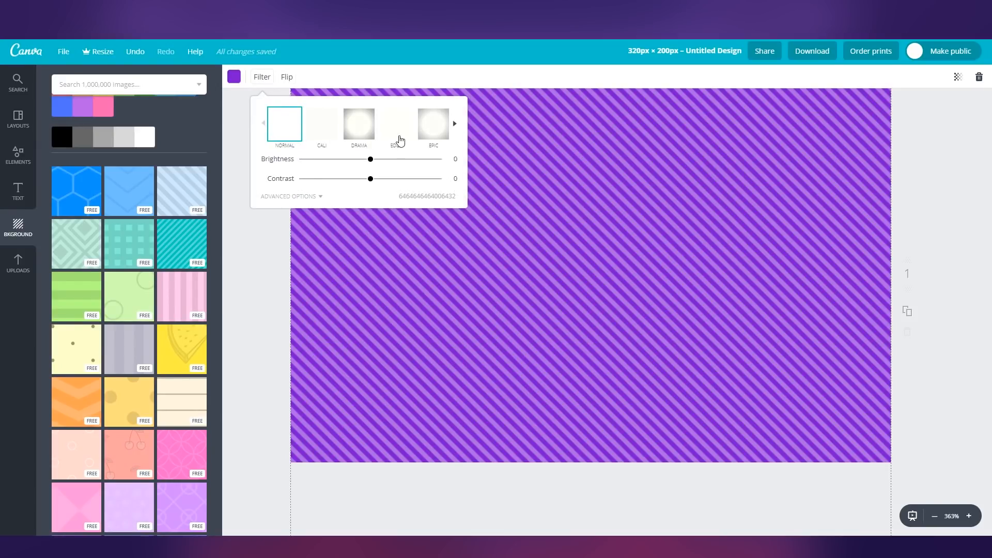
# Apply the Epic filter to the background and set a moderate vignette on its edges
pyautogui.click(359, 123)
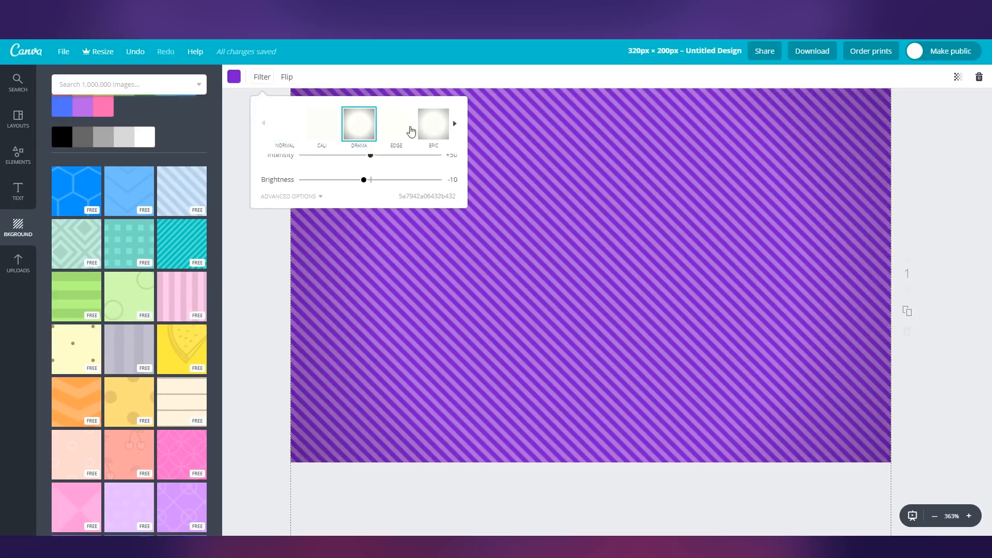
pyautogui.click(433, 123)
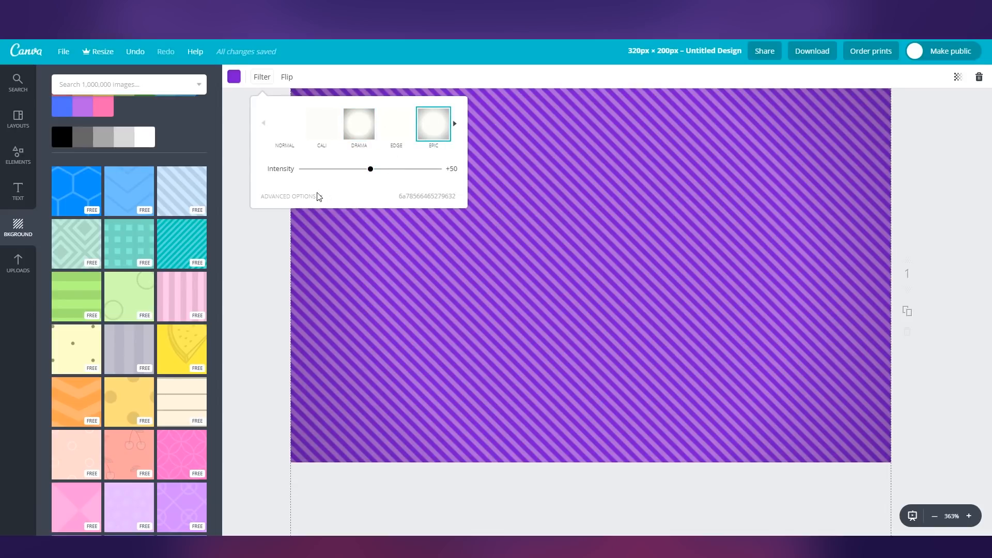
pyautogui.click(288, 196)
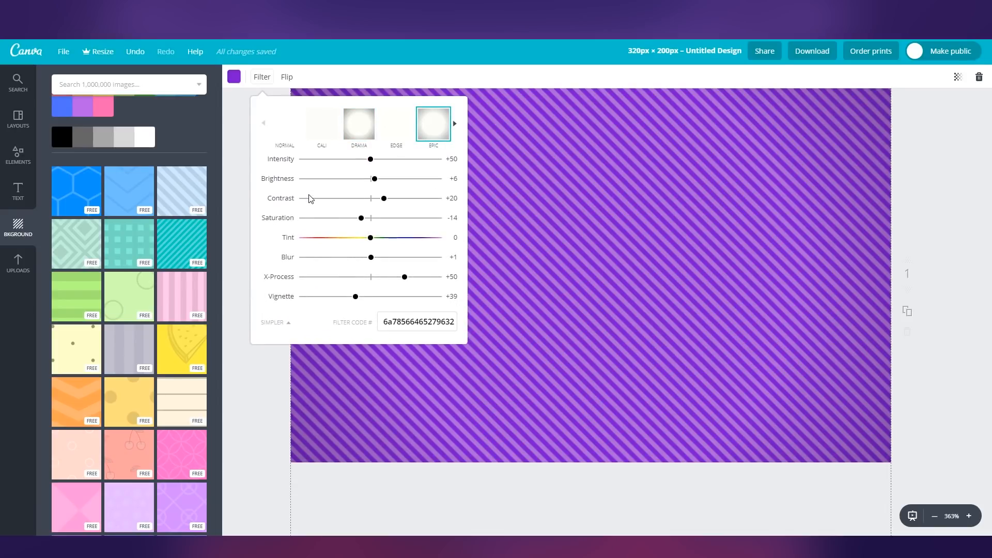
pyautogui.moveTo(397, 207)
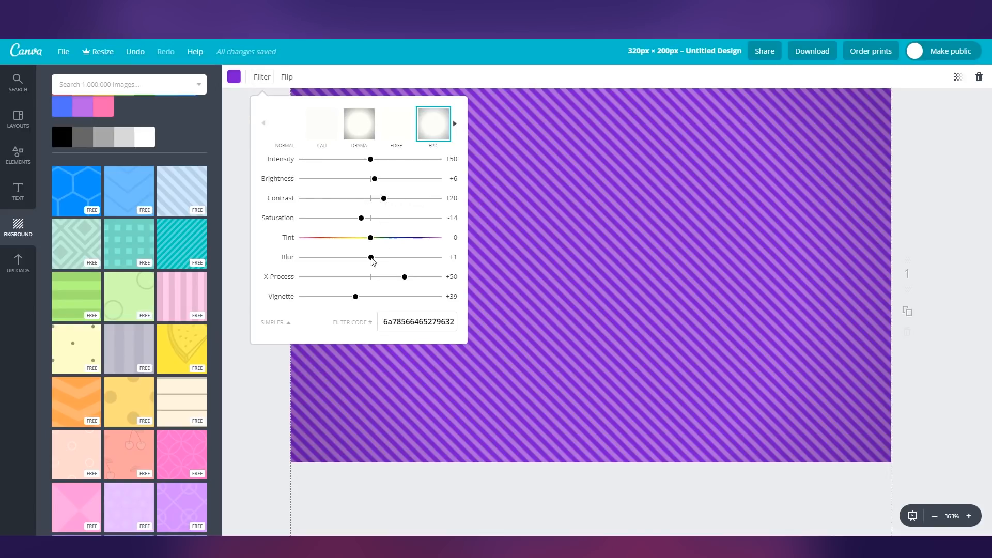
pyautogui.moveTo(355, 297); pyautogui.dragTo(438, 297)
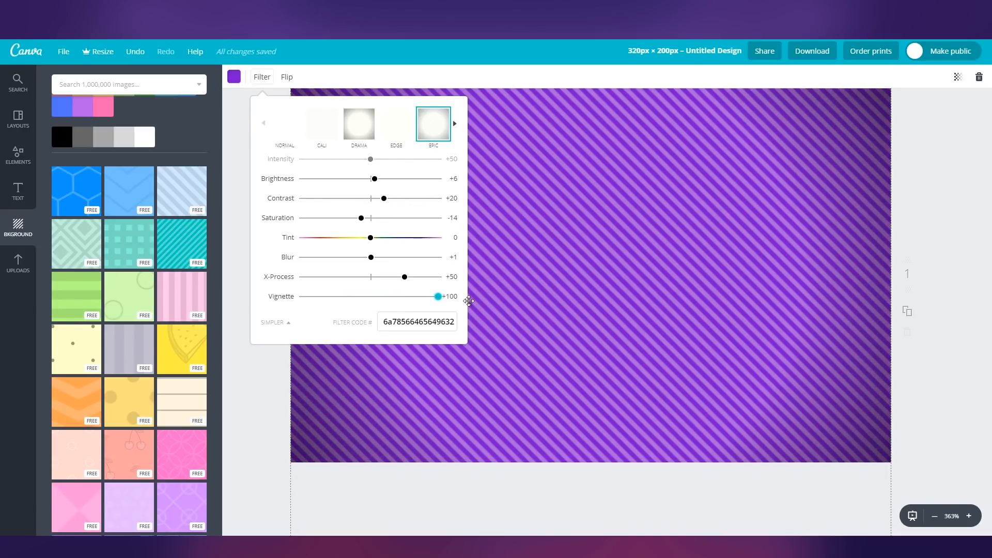
pyautogui.moveTo(438, 296); pyautogui.dragTo(302, 297)
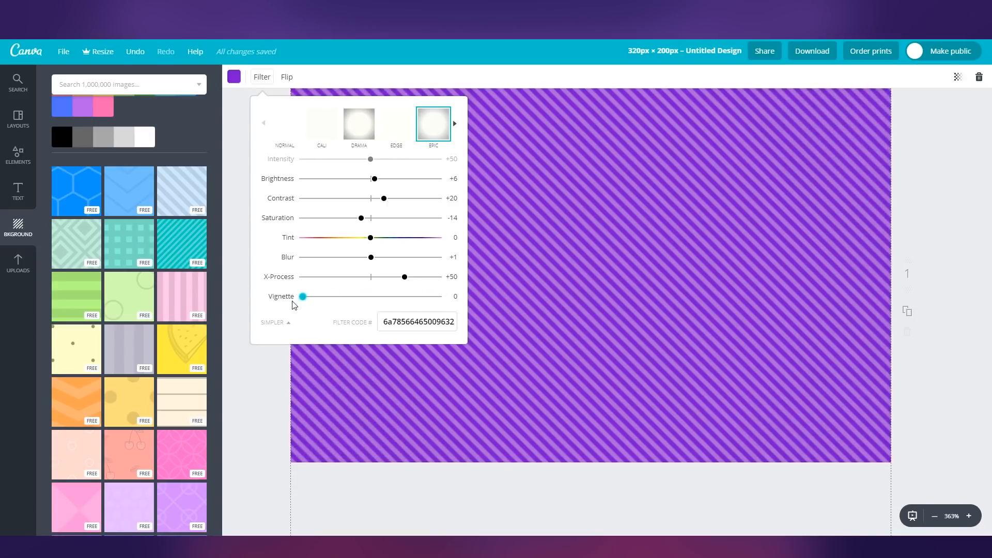
pyautogui.moveTo(303, 297); pyautogui.dragTo(438, 297)
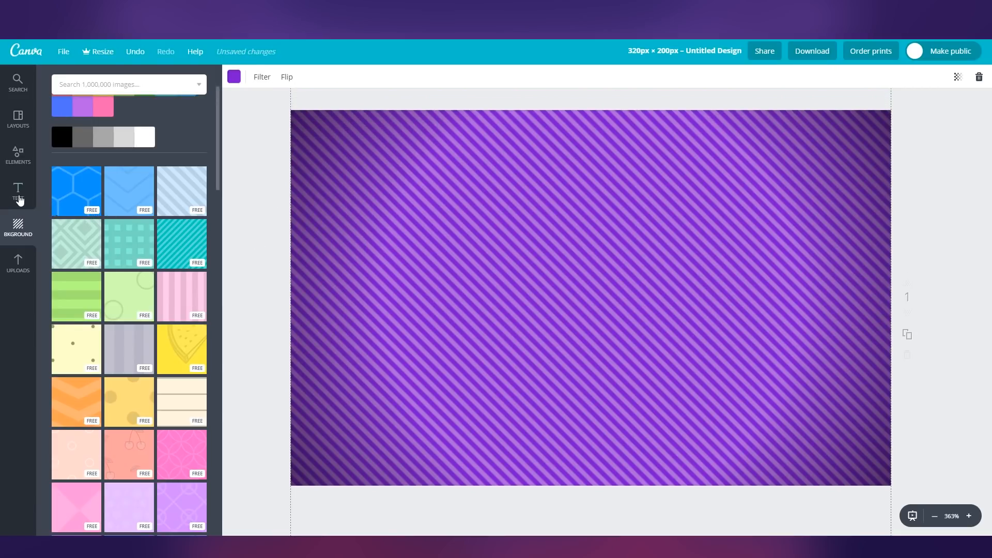
# Show the Text styles gallery and scroll through the available text templates
pyautogui.click(17, 191)
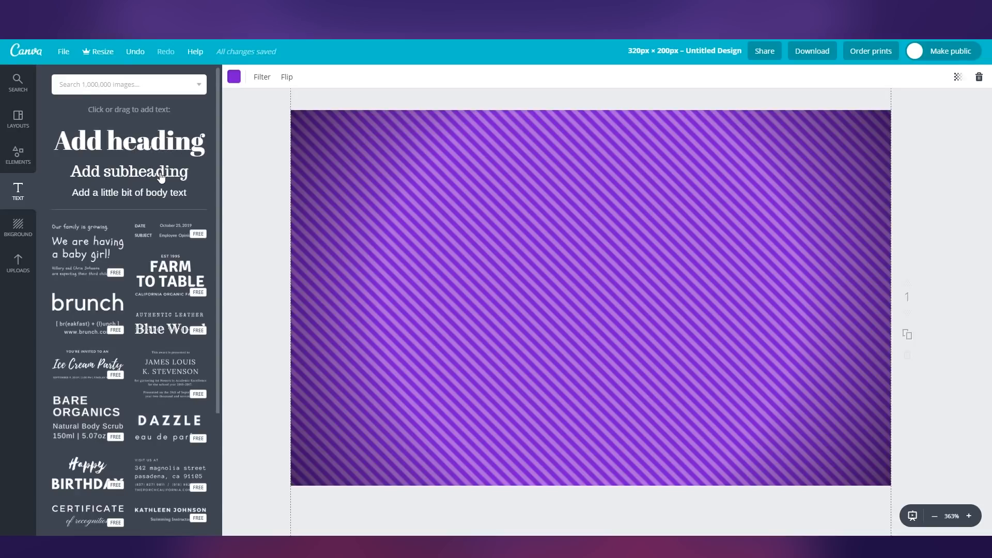
pyautogui.scroll(-3)
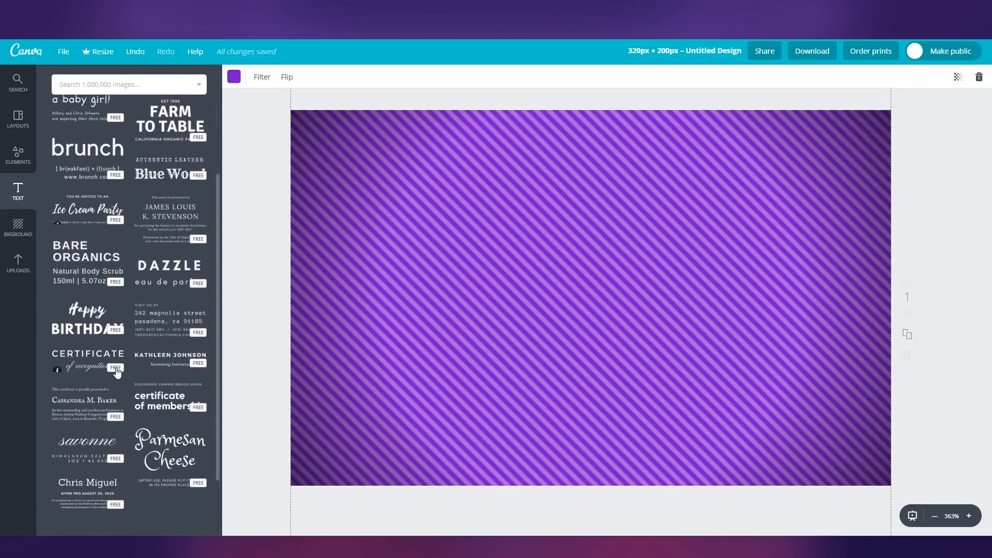
pyautogui.scroll(-3)
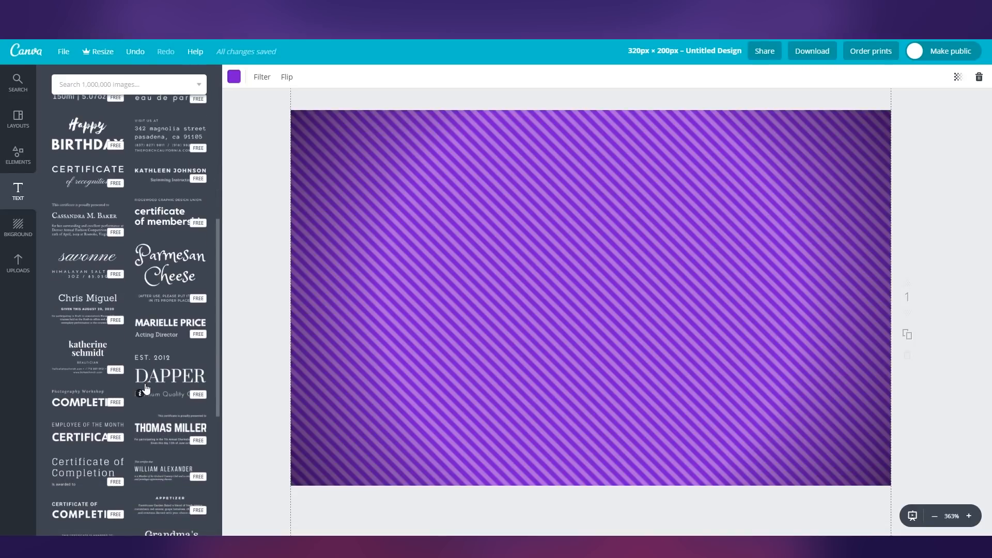
pyautogui.scroll(-3)
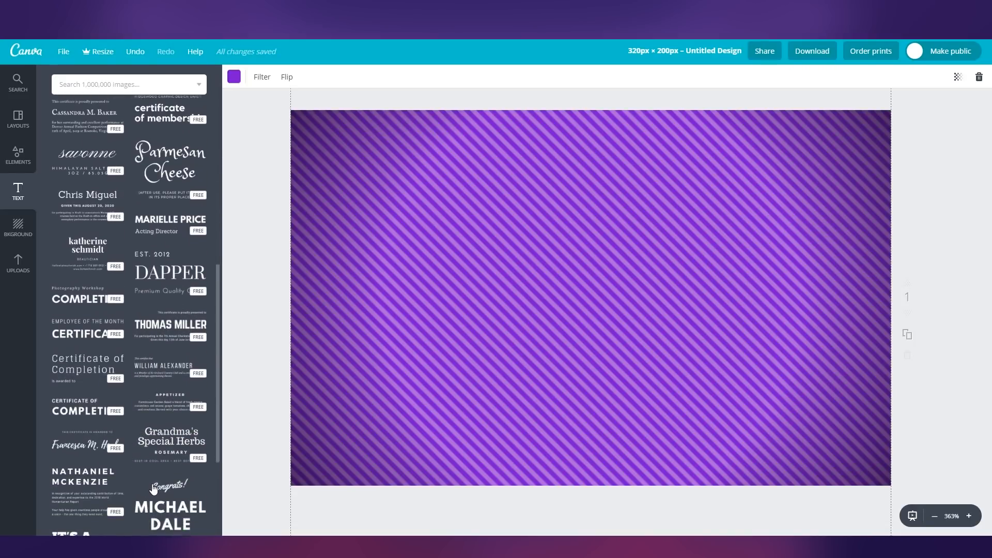
pyautogui.scroll(-3)
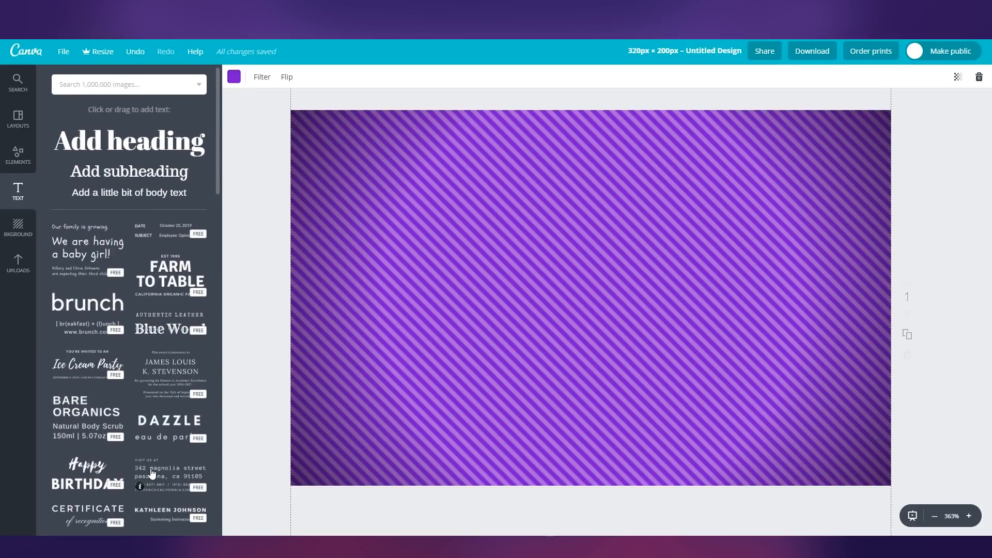
pyautogui.moveTo(151, 465)
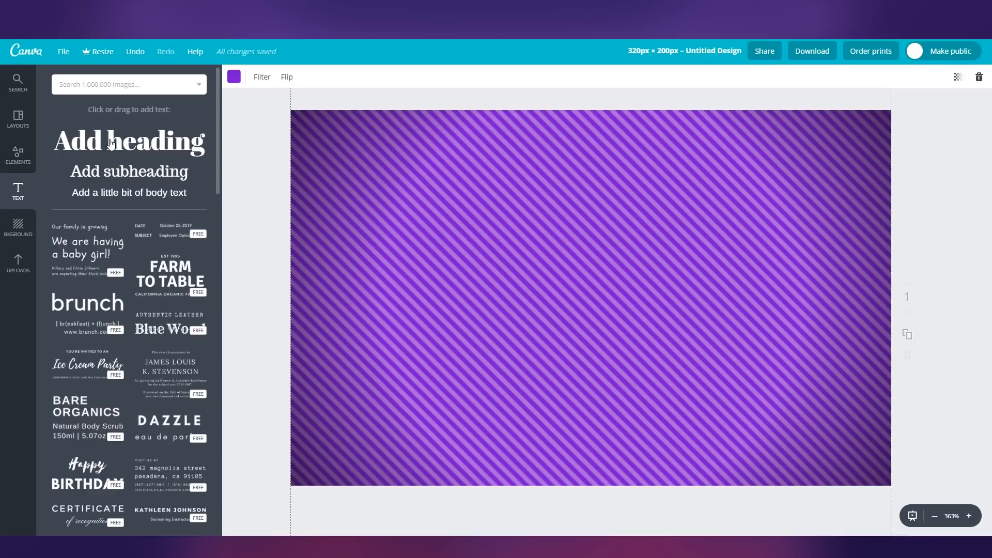
# Add a heading to the design and reduce its font size to 24
pyautogui.click(128, 140)
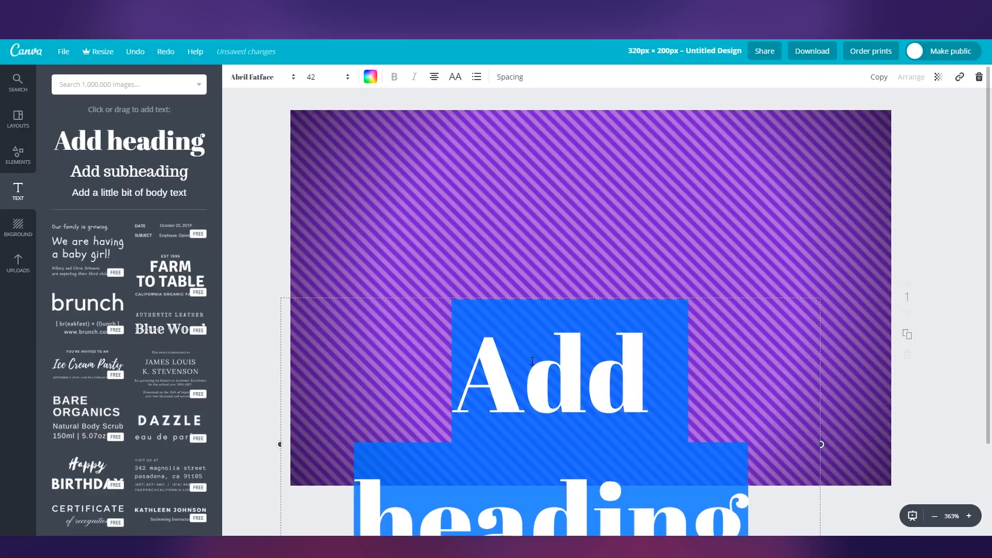
pyautogui.click(328, 77)
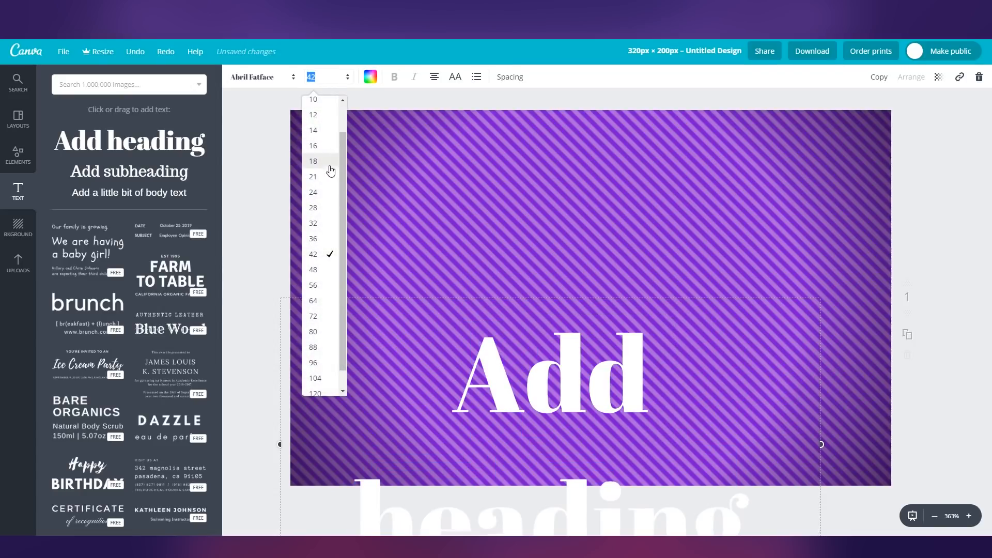
pyautogui.click(312, 193)
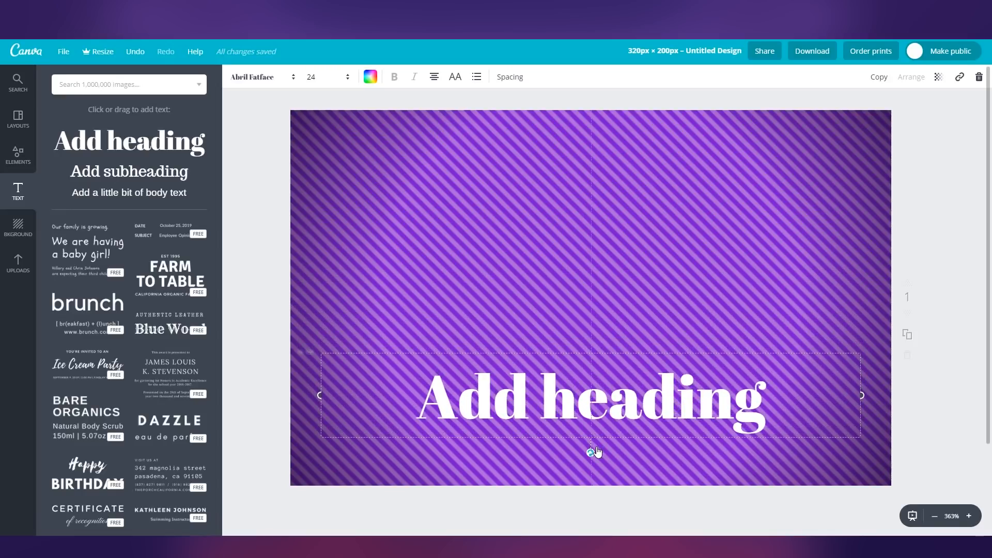
# Replace the placeholder heading words with 'About Me'
pyautogui.doubleClick(588, 397)
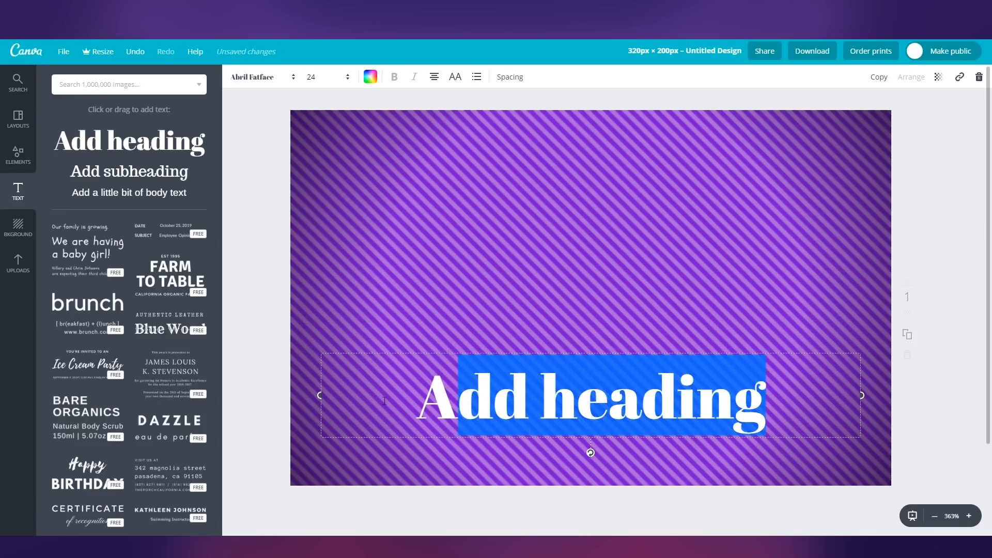
pyautogui.write('aBOUT')
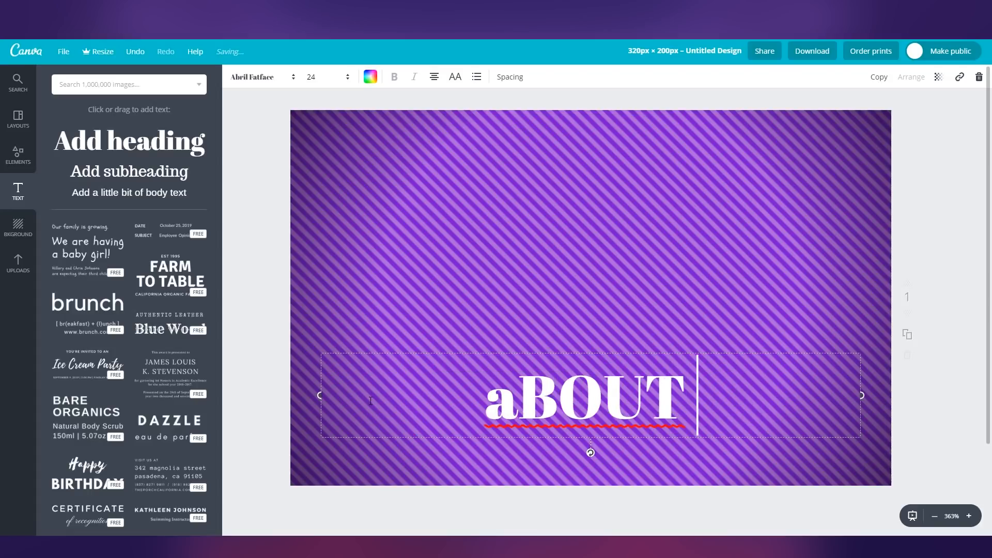
pyautogui.press('Backspace')
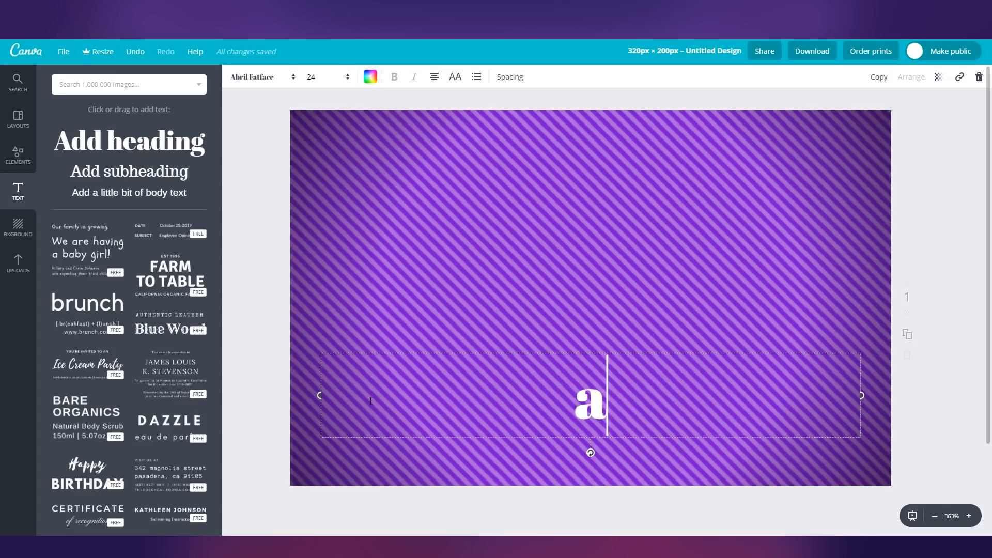
pyautogui.write('bout M')
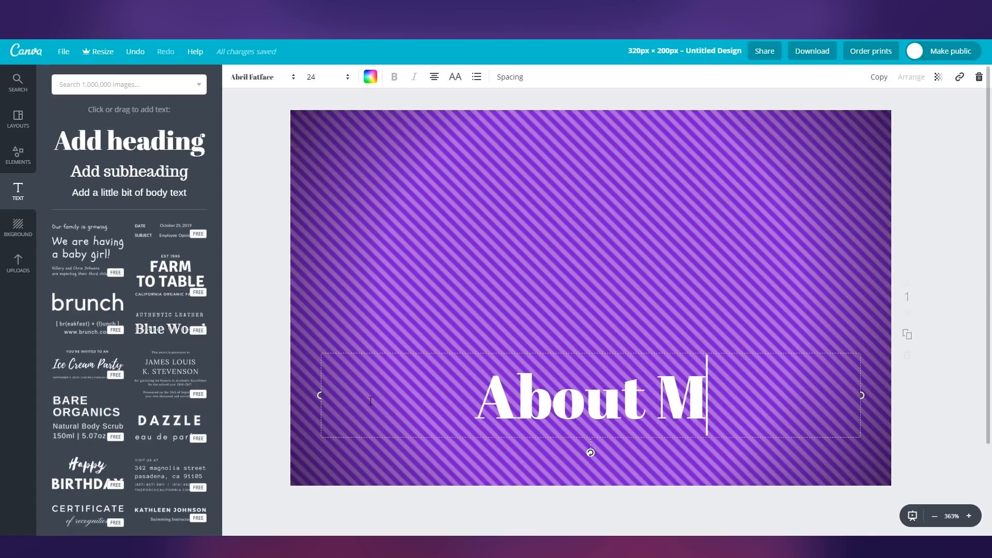
pyautogui.write('e')
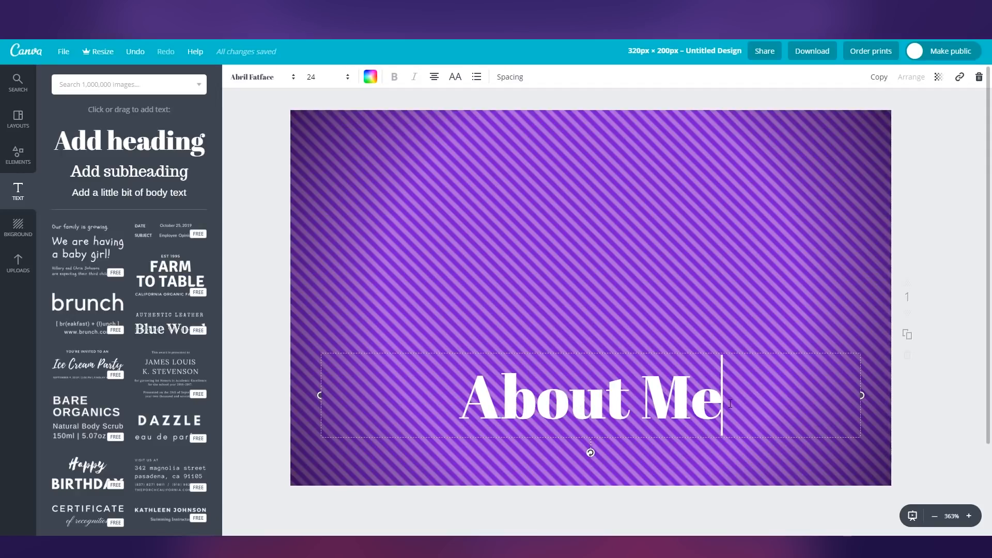
# Try Adumu and Bevan on the About Me heading, then settle on Black Ops One
pyautogui.tripleClick(589, 396)
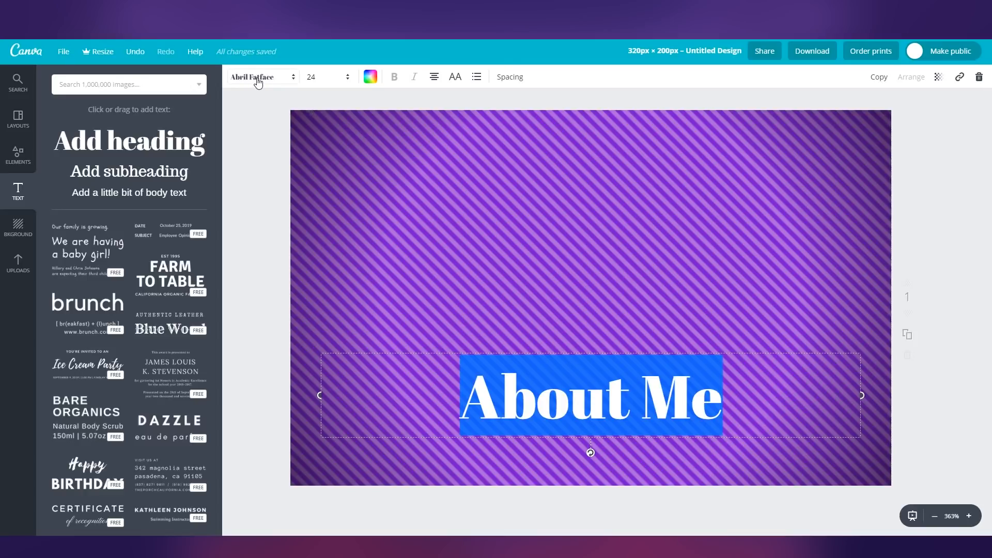
pyautogui.click(259, 76)
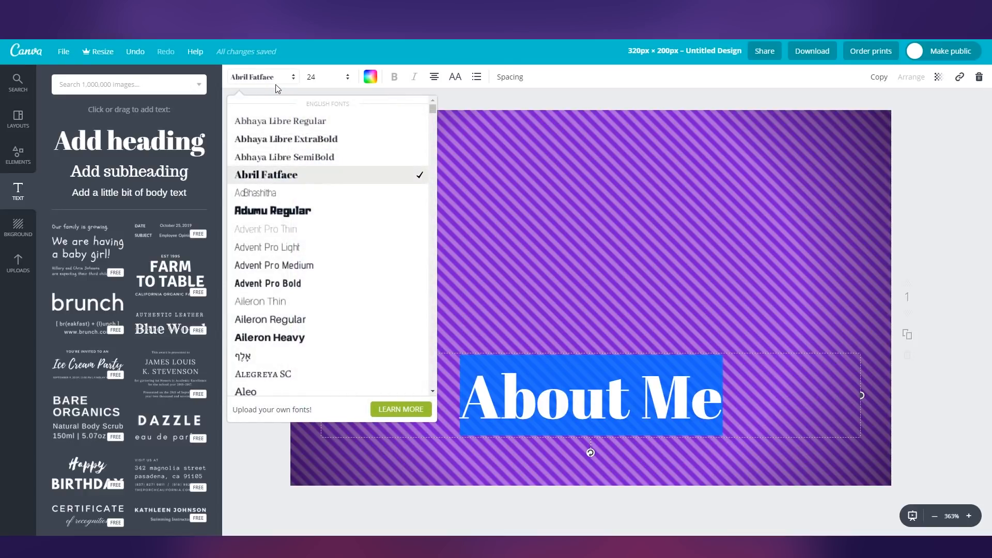
pyautogui.click(272, 211)
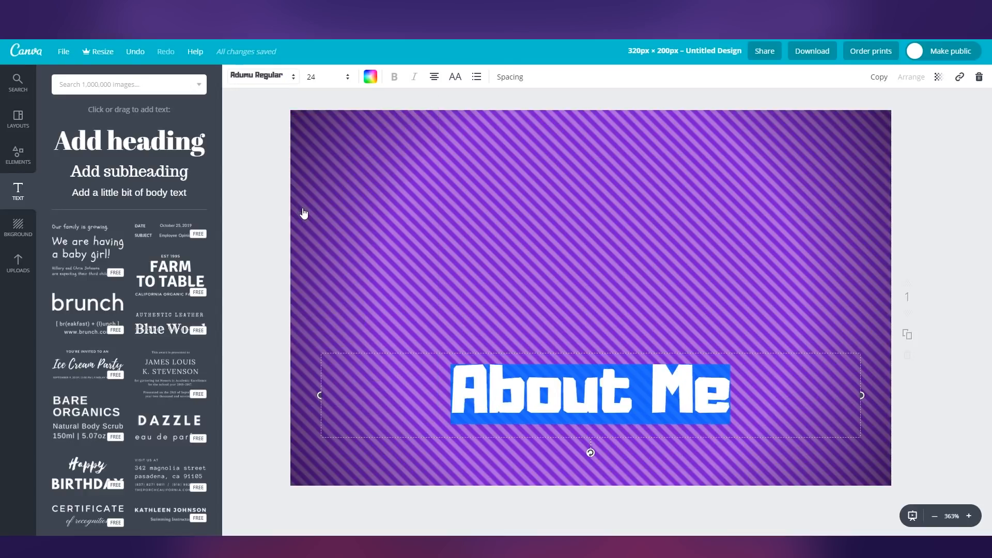
pyautogui.click(258, 77)
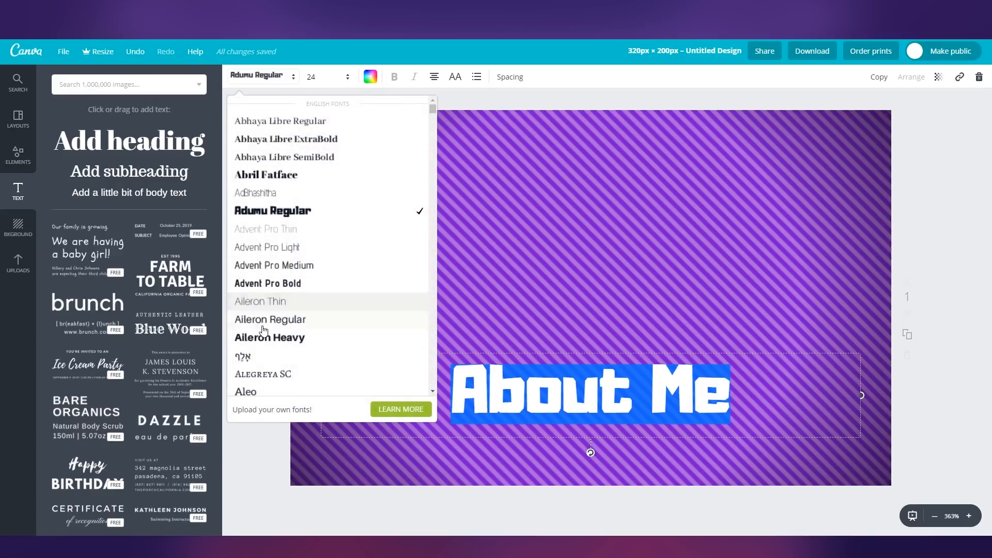
pyautogui.scroll(-3)
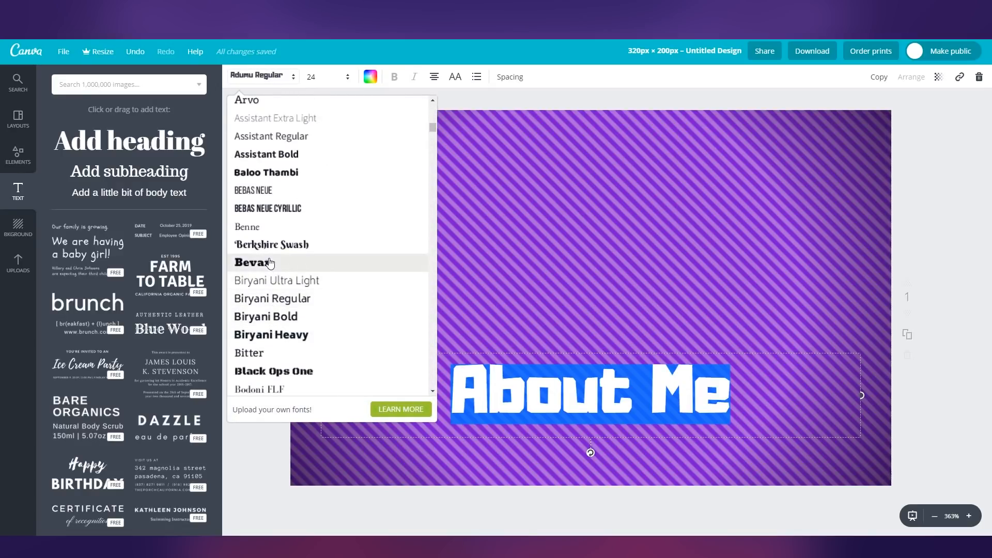
pyautogui.click(254, 263)
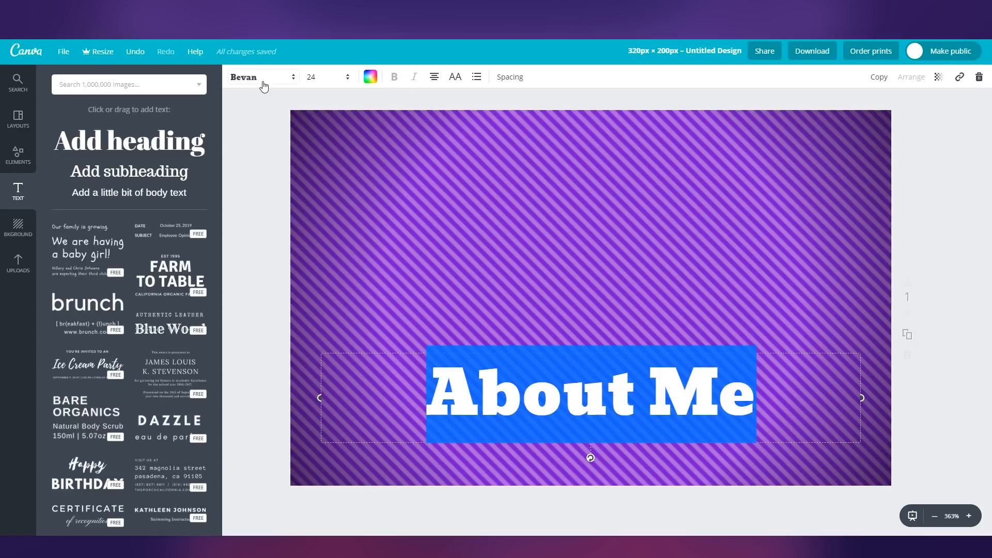
pyautogui.click(259, 77)
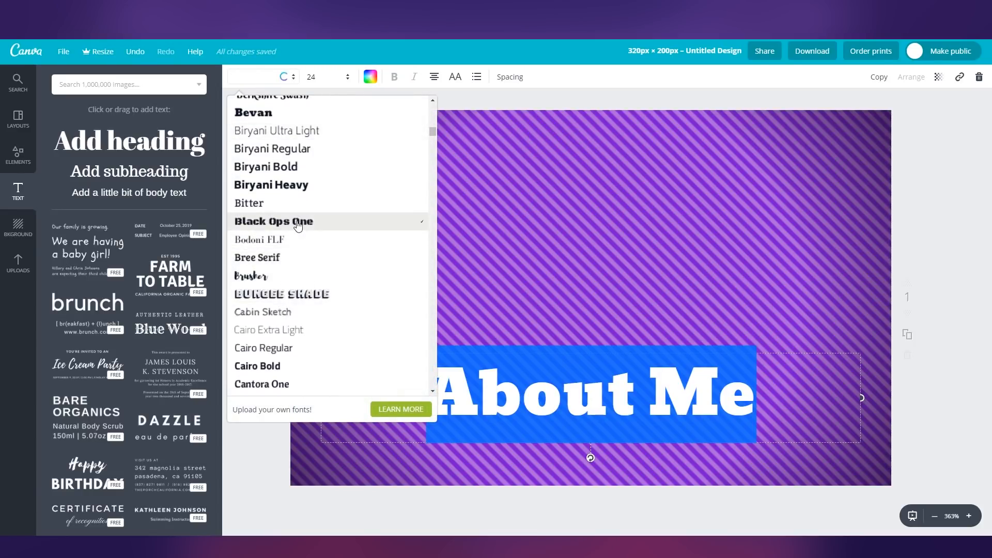
pyautogui.click(272, 221)
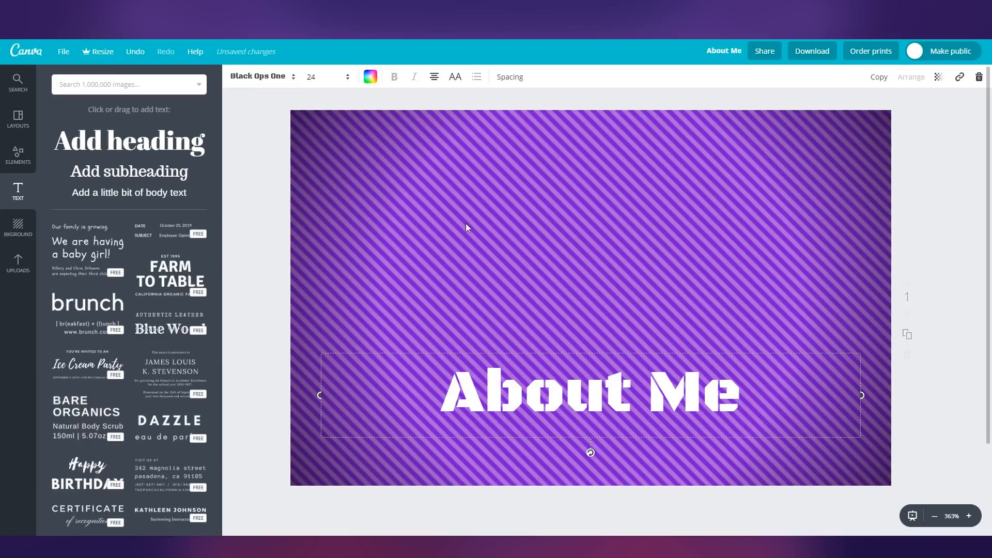
pyautogui.moveTo(262, 79)
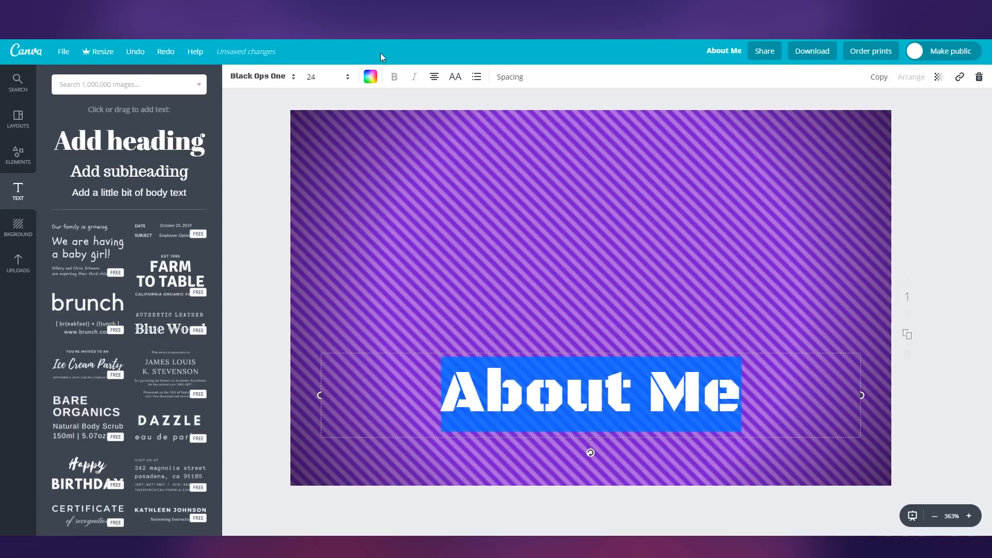
# Raise the About Me heading's font size stepwise through 28 and 32 to 36
pyautogui.click(347, 76)
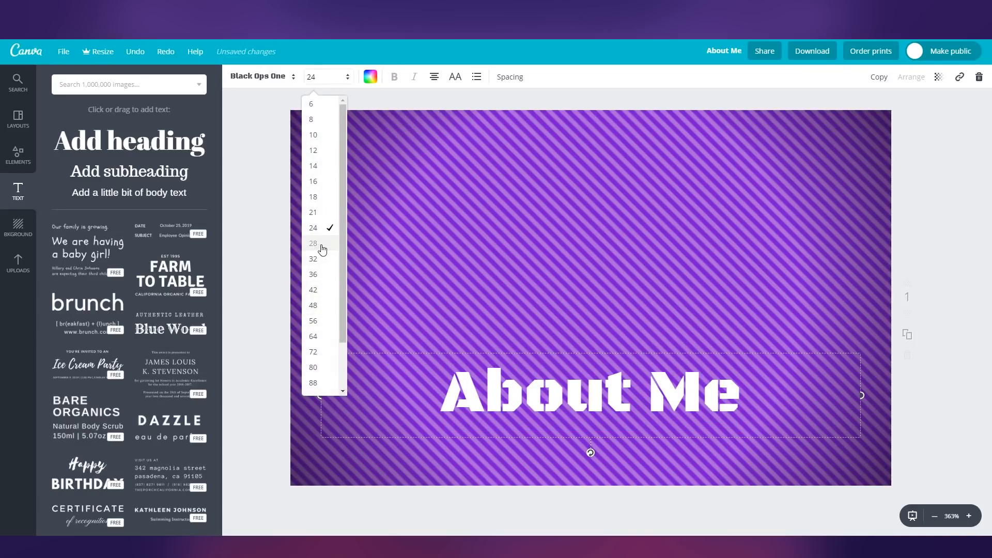
pyautogui.click(312, 244)
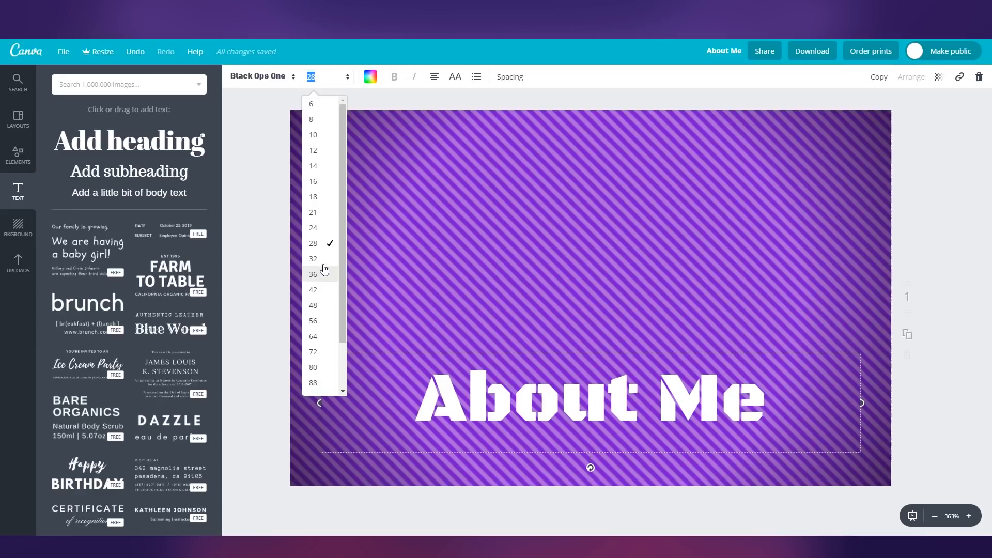
pyautogui.click(312, 258)
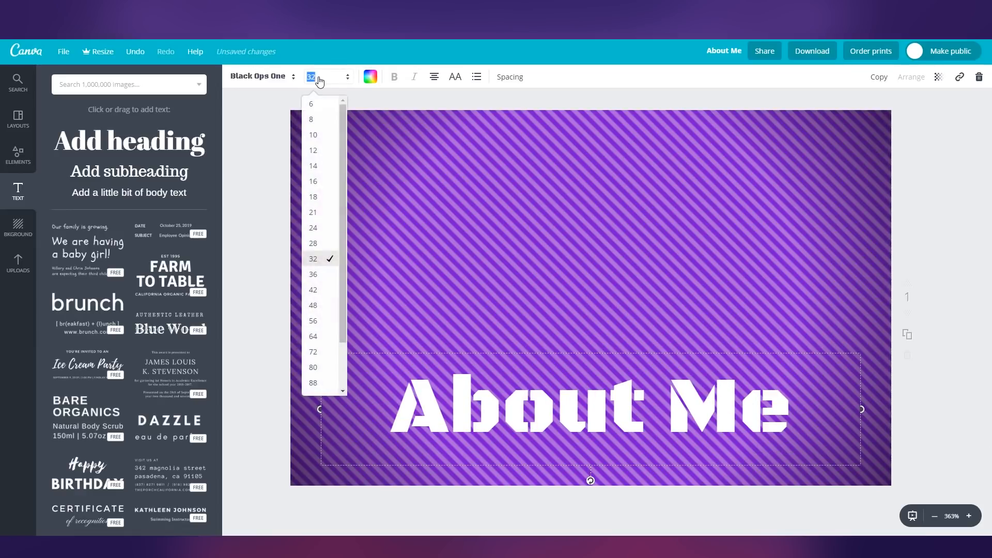
pyautogui.click(312, 274)
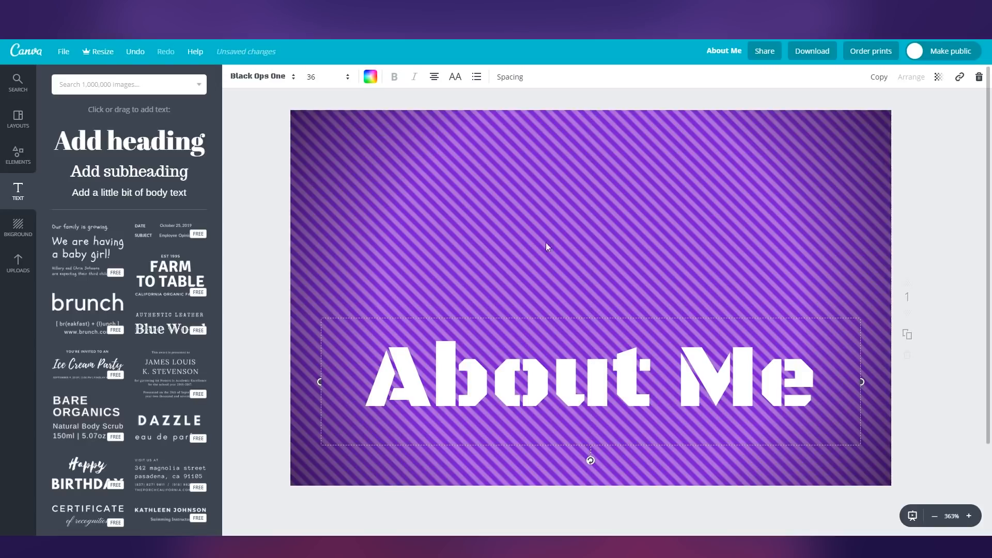
pyautogui.moveTo(635, 331)
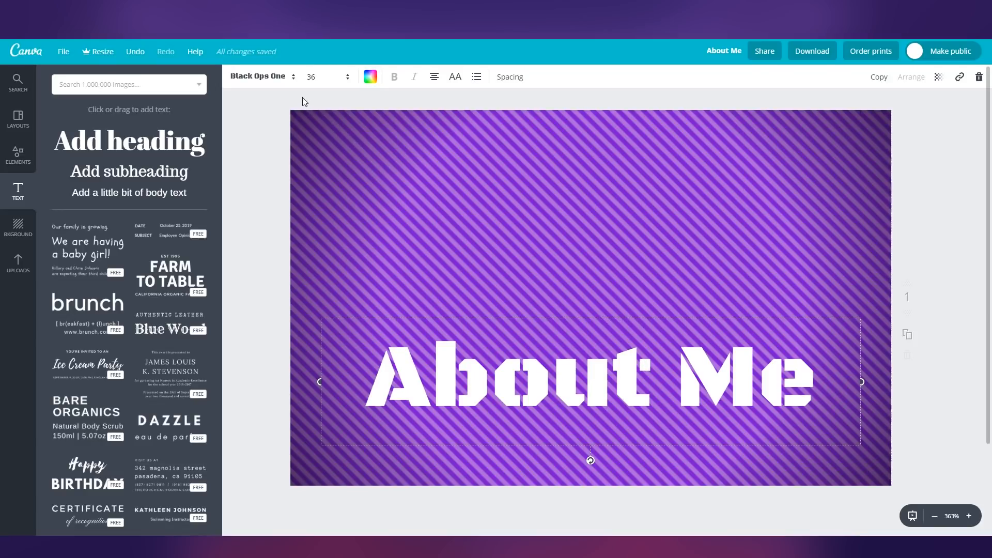
pyautogui.moveTo(853, 149)
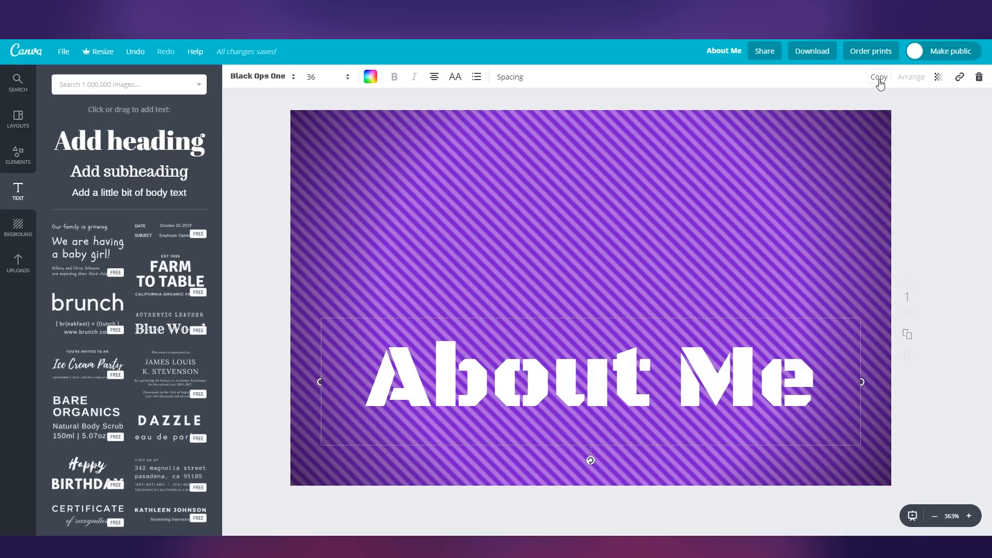
# Duplicate the heading, colour the copy blue and send it behind the white text as a shadow
pyautogui.click(879, 76)
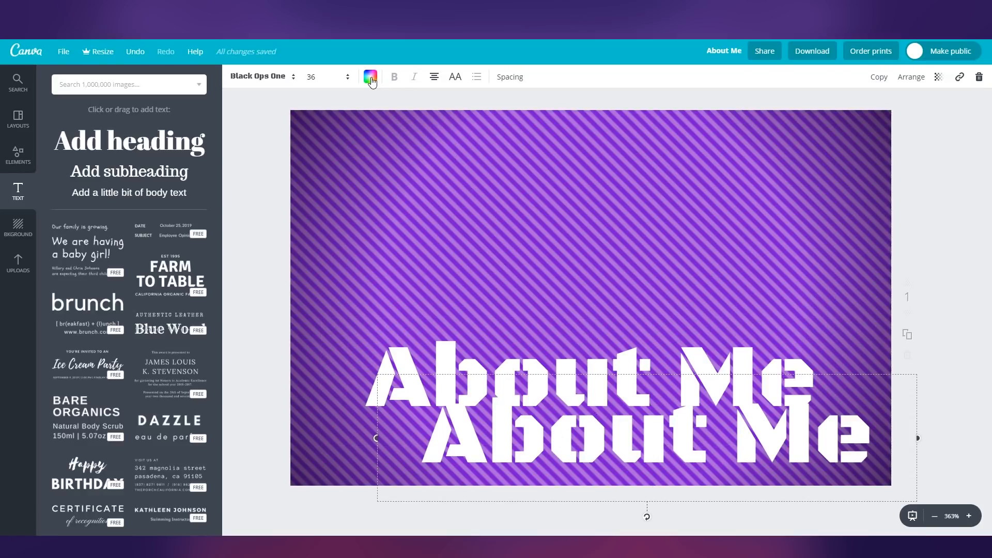
pyautogui.click(370, 76)
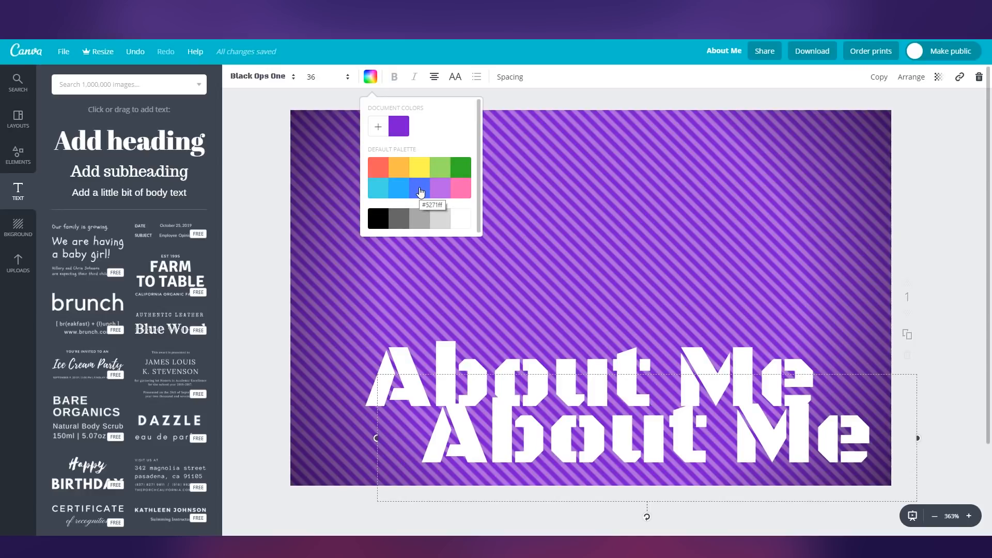
pyautogui.click(420, 187)
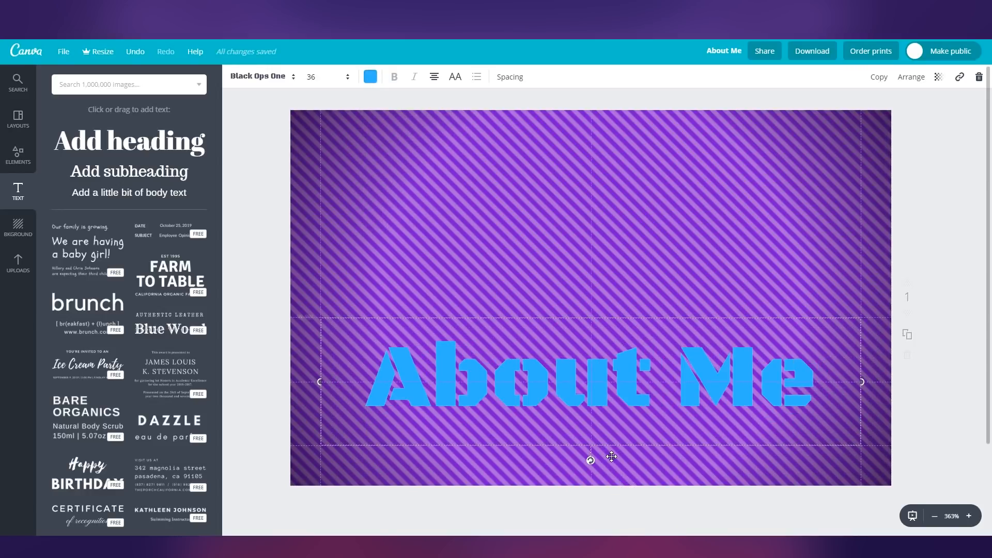
pyautogui.click(910, 76)
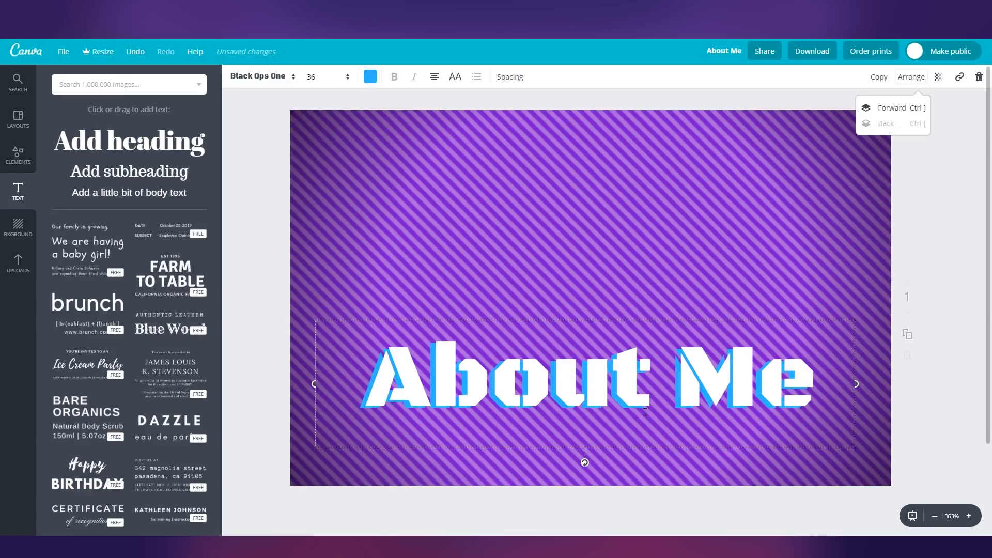
pyautogui.moveTo(530, 121)
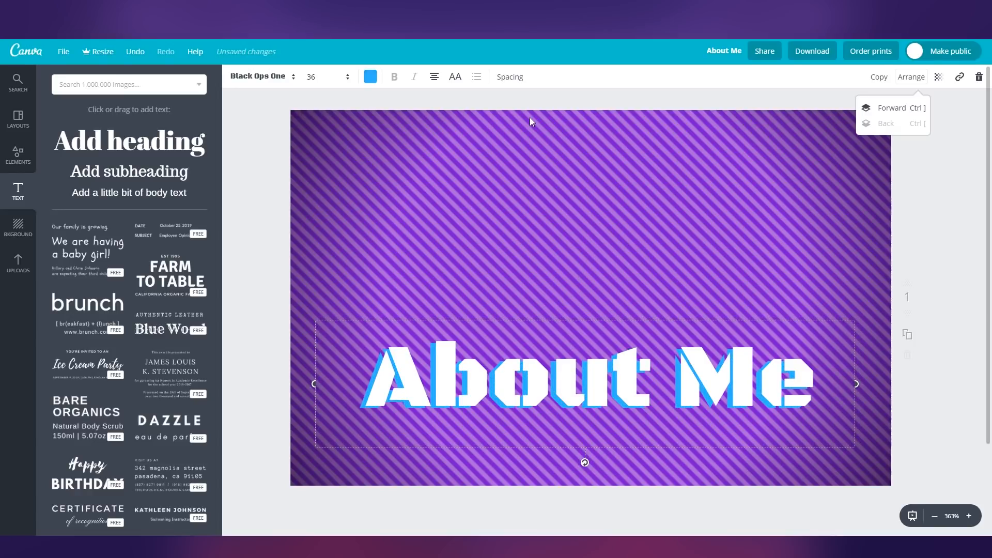
pyautogui.click(530, 122)
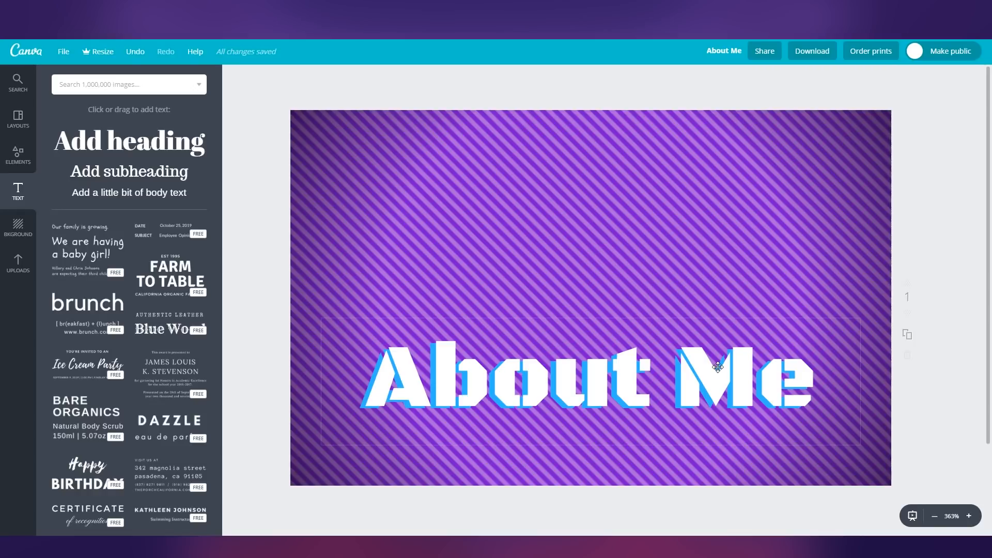
# Apply a blur filter to the purple striped background via the advanced filter slider
pyautogui.click(670, 258)
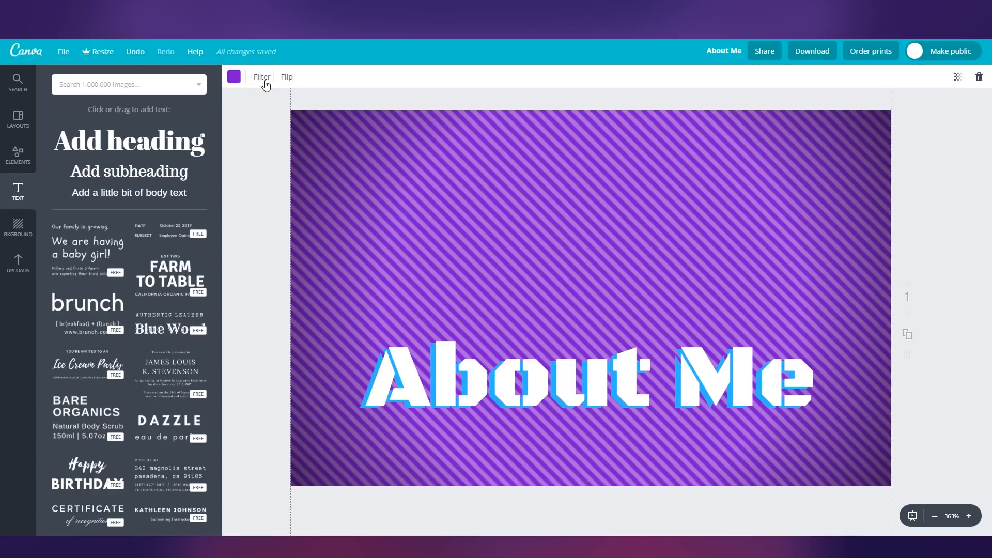
pyautogui.click(260, 77)
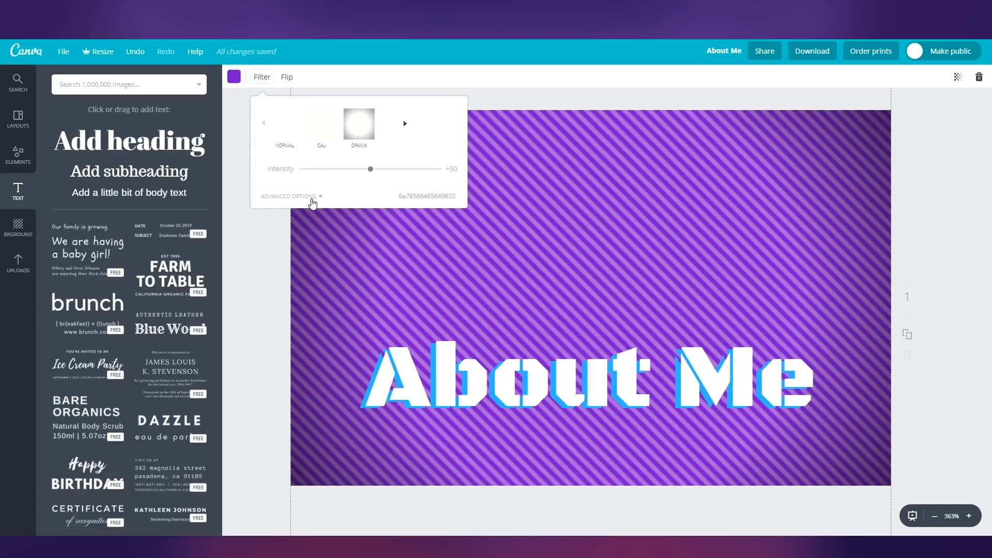
pyautogui.click(288, 197)
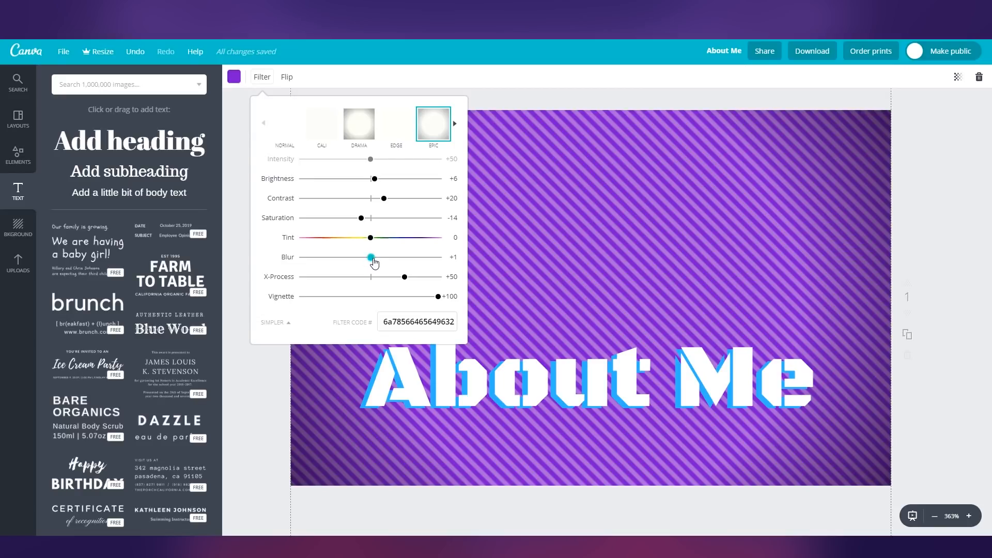
pyautogui.moveTo(371, 258); pyautogui.dragTo(378, 258)
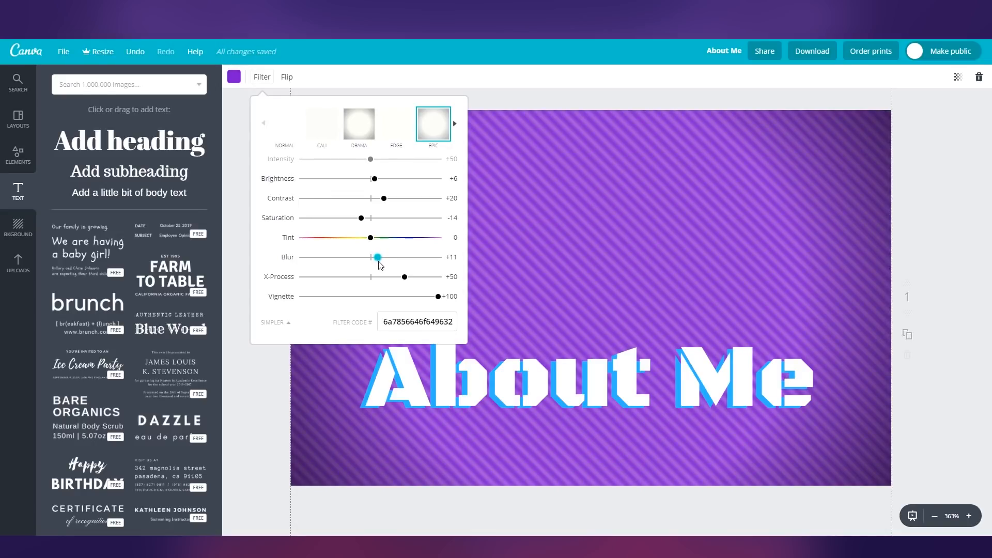
pyautogui.click(607, 195)
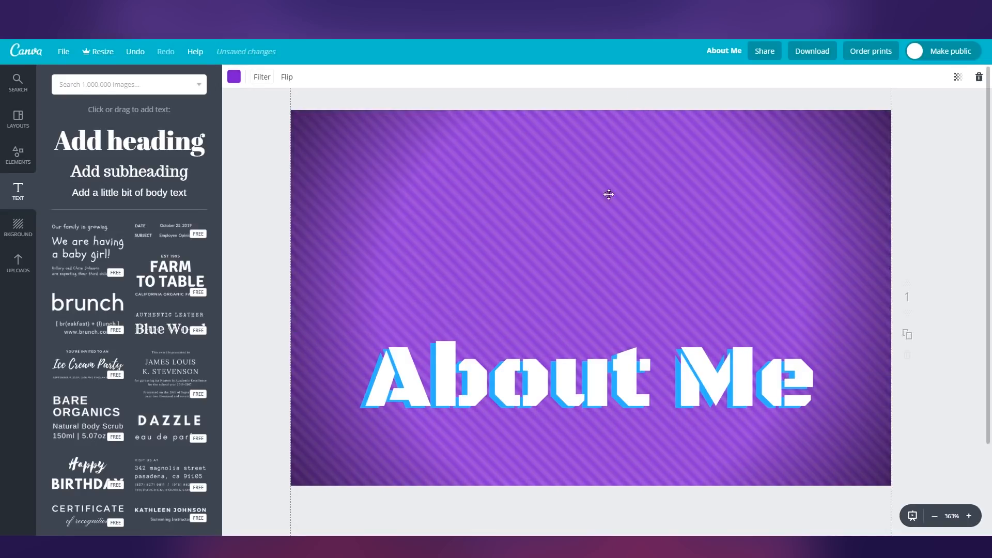
pyautogui.moveTo(523, 175)
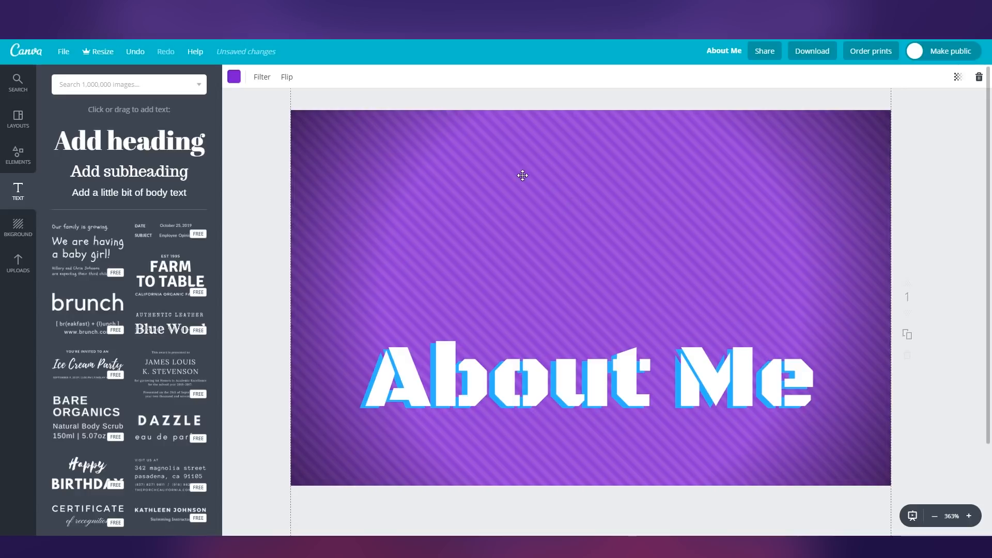
pyautogui.moveTo(453, 157)
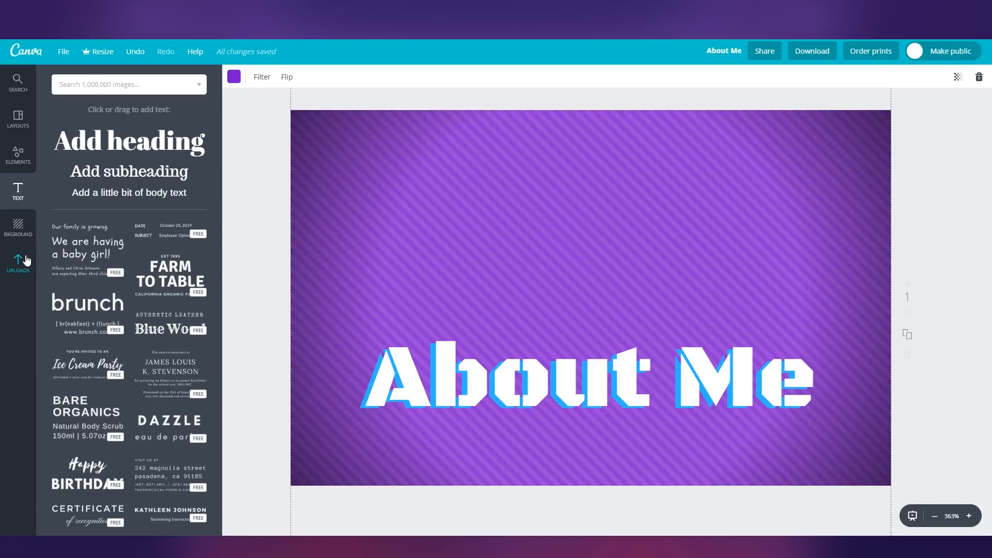
# Show the Uploads gallery of previously uploaded images
pyautogui.click(17, 262)
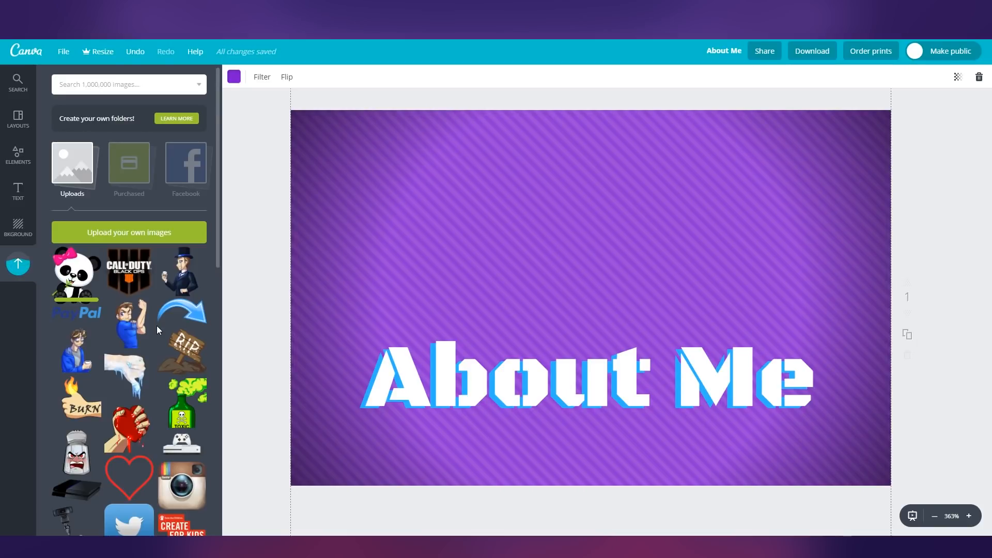
pyautogui.moveTo(122, 419)
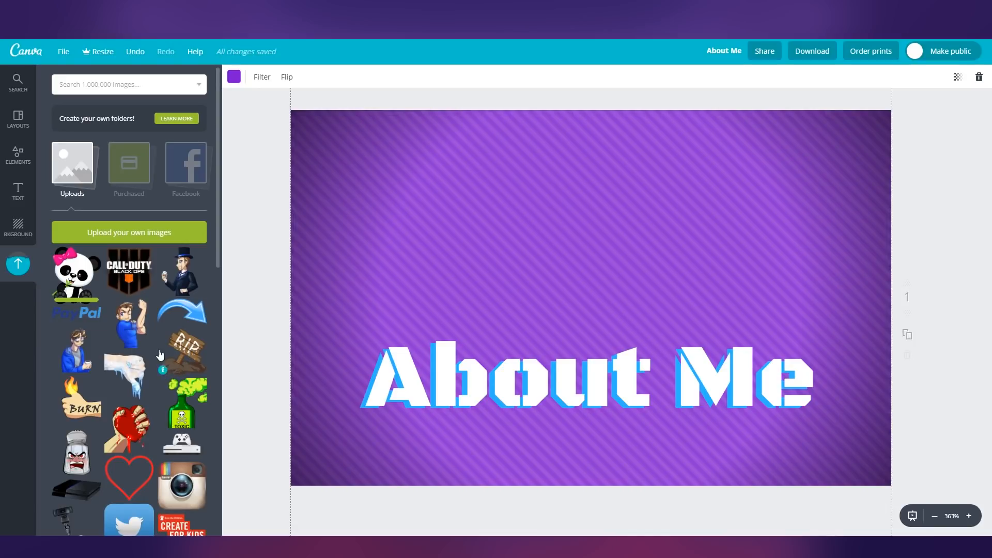
pyautogui.moveTo(119, 467)
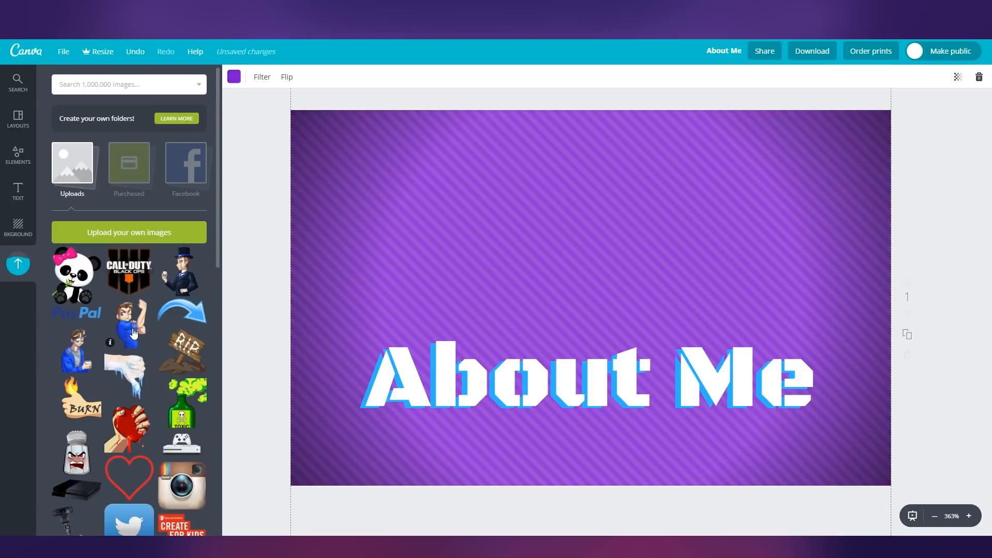
# Place the uploaded cartoon character and enlarge it to reach the panel's bottom edge
pyautogui.click(128, 323)
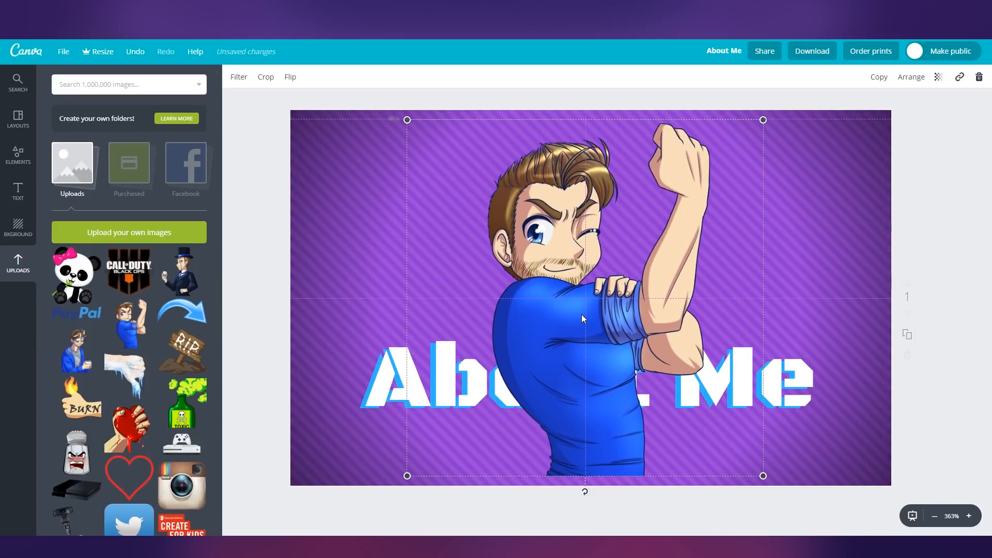
pyautogui.moveTo(582, 319); pyautogui.dragTo(577, 309)
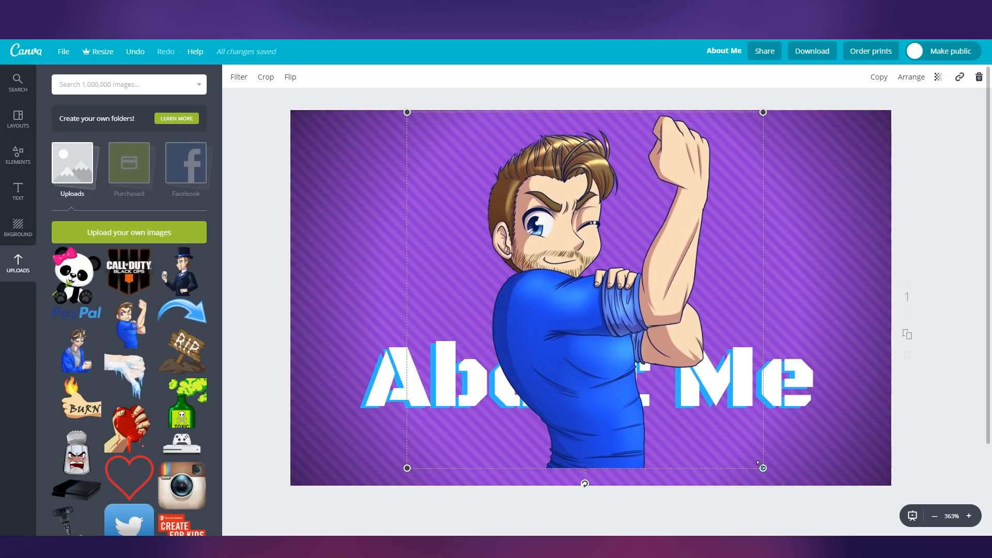
pyautogui.moveTo(762, 467); pyautogui.dragTo(781, 487)
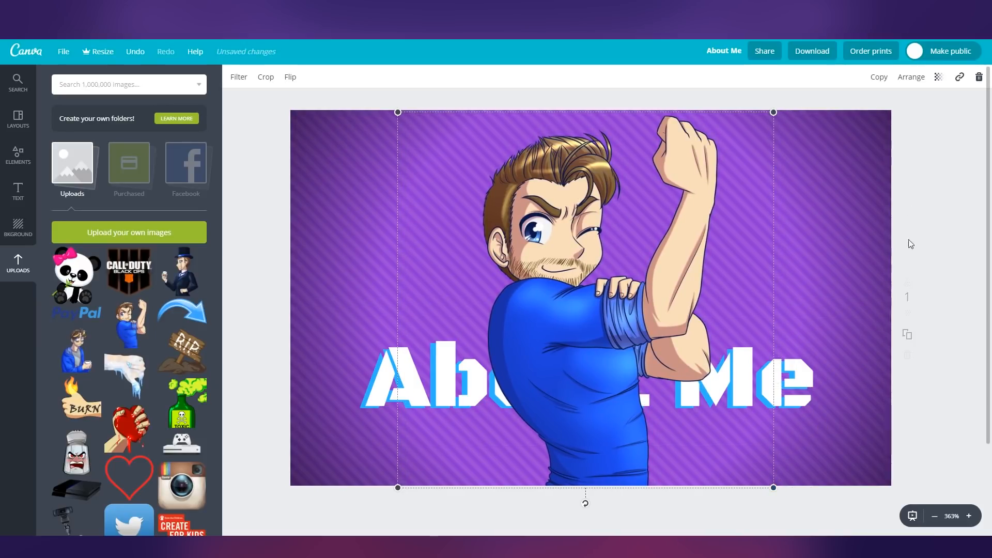
# Layer the character behind the About Me heading but above the background using Arrange
pyautogui.click(910, 76)
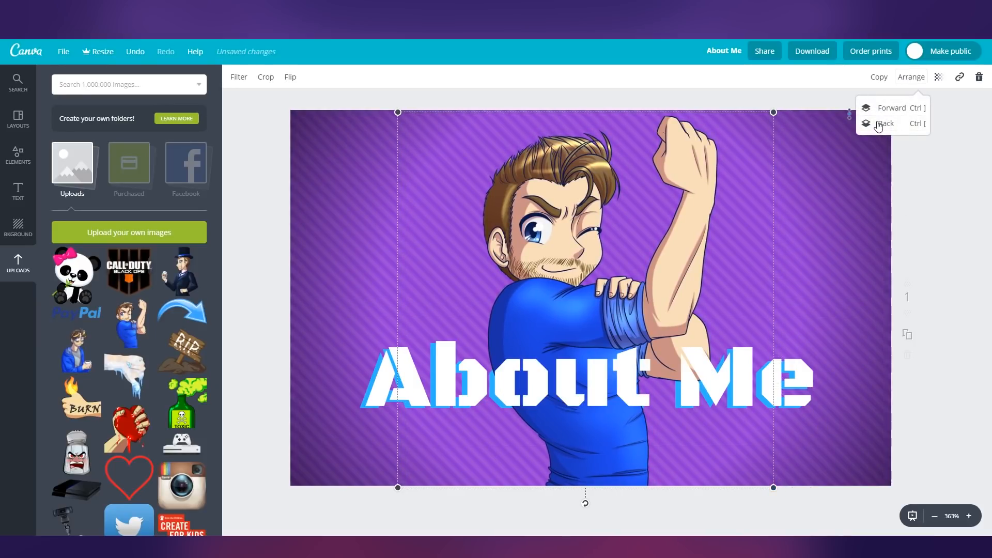
pyautogui.click(884, 123)
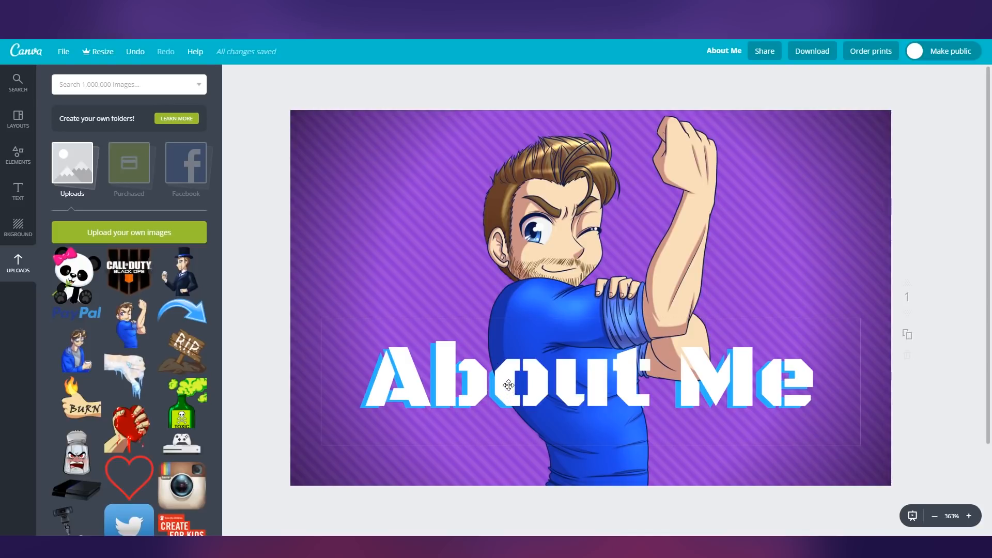
pyautogui.moveTo(737, 377)
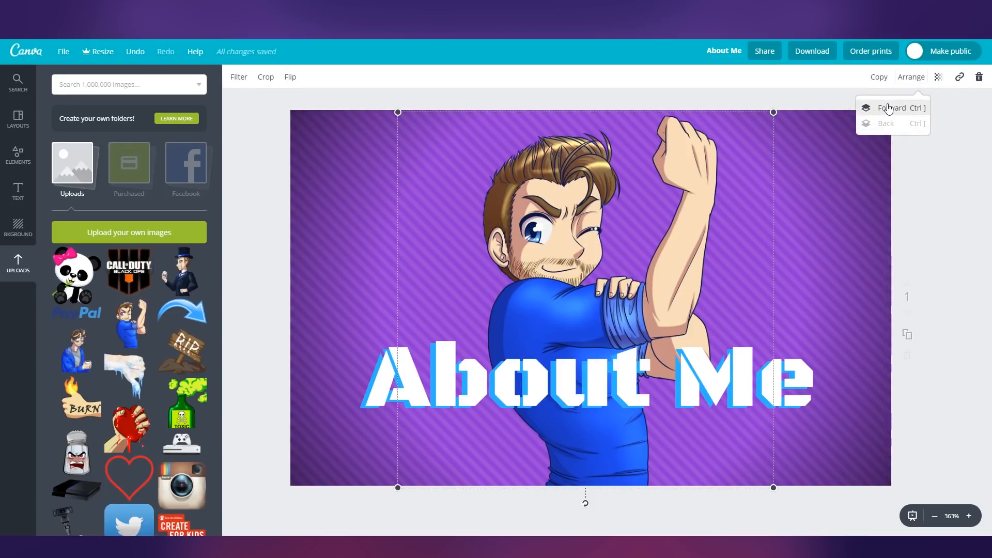
pyautogui.click(893, 108)
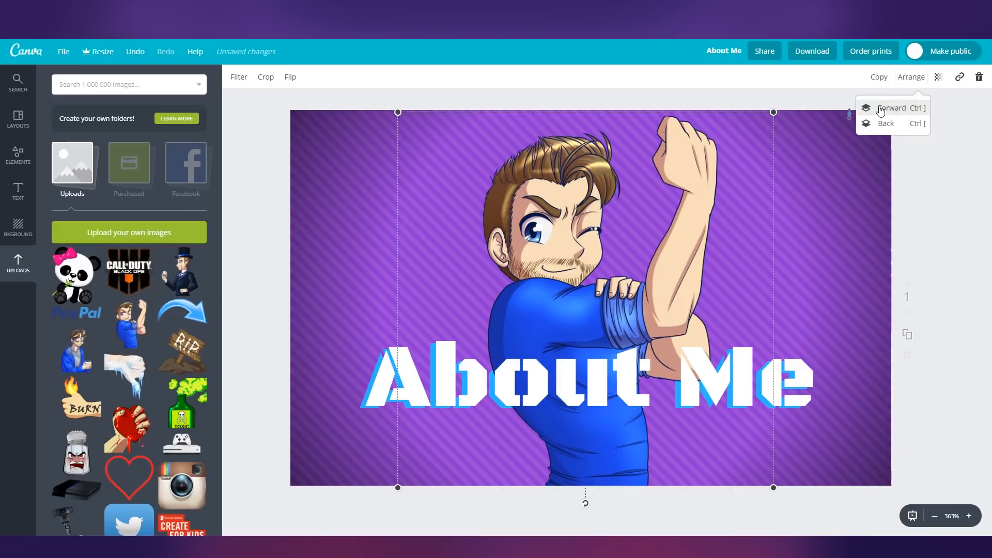
pyautogui.click(886, 123)
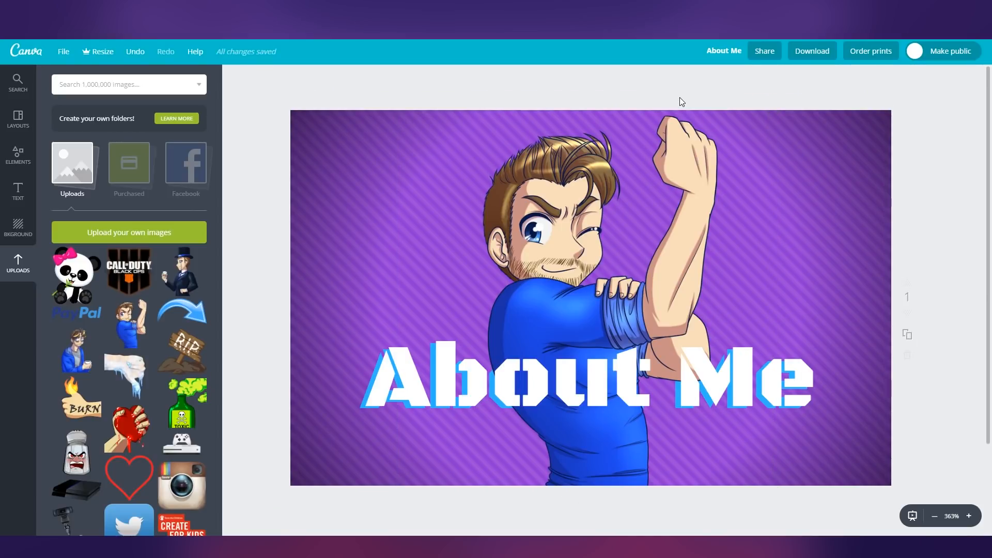
pyautogui.moveTo(808, 125)
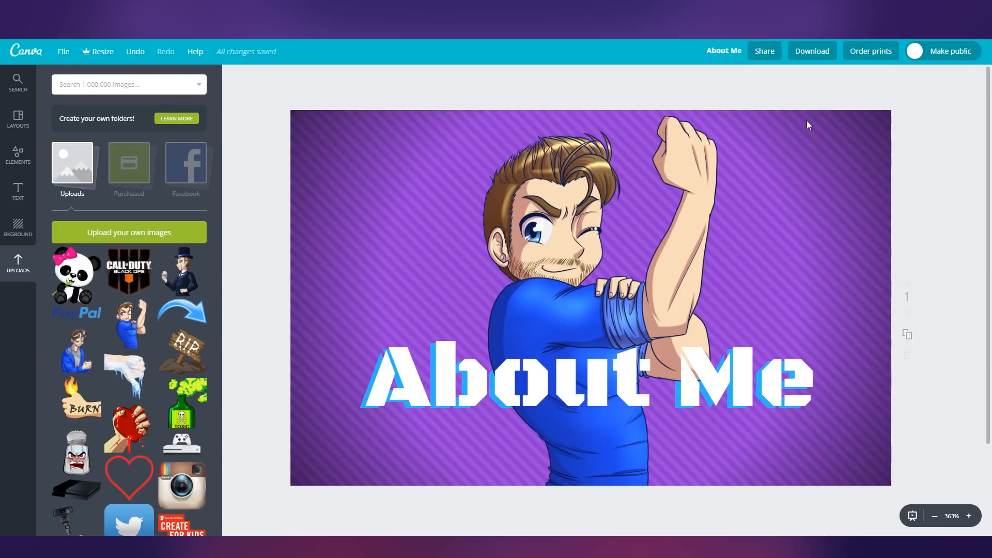
pyautogui.moveTo(812, 51)
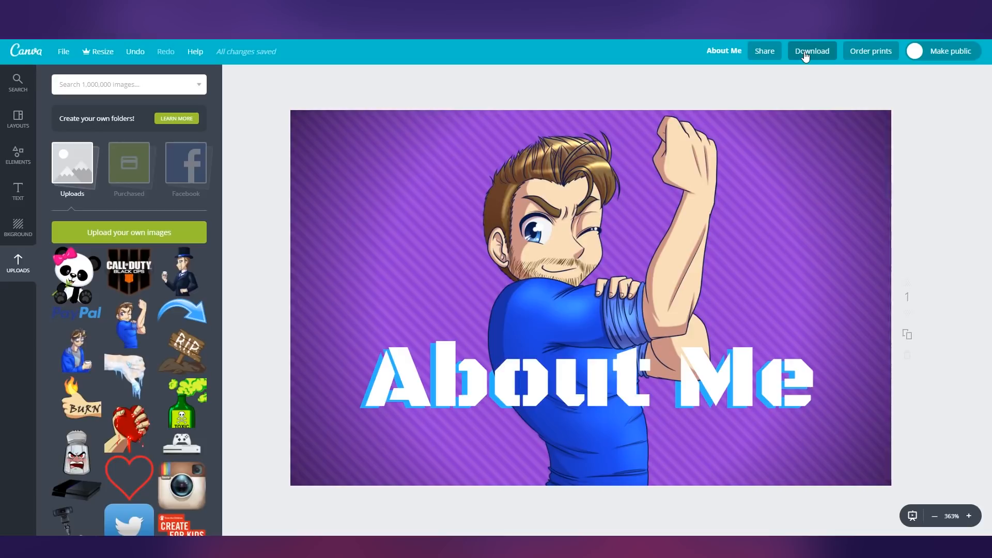
# Download the design as a PNG and save About Me.png to the desktop
pyautogui.click(812, 50)
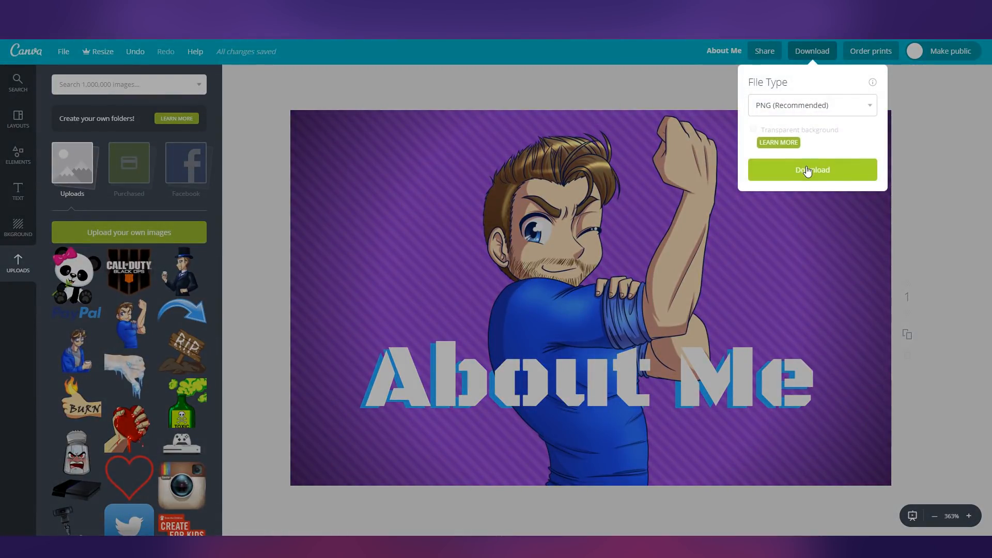
pyautogui.click(812, 169)
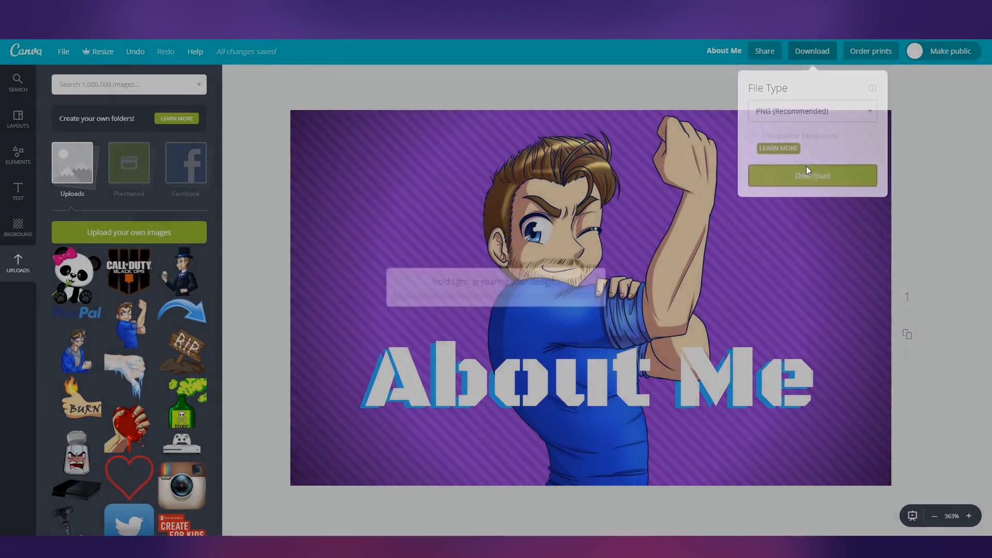
pyautogui.click(812, 175)
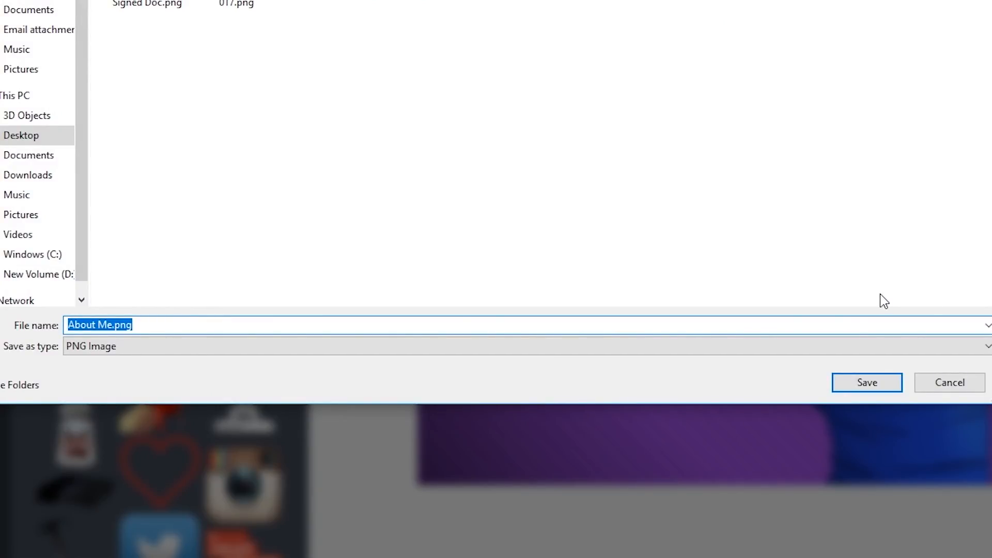
pyautogui.click(866, 382)
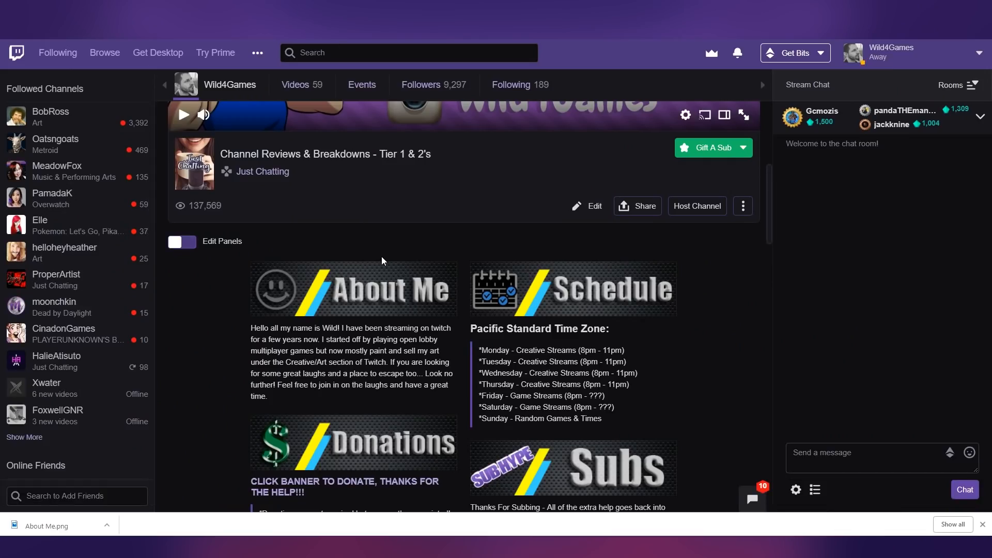
# Enable Edit Panels and add a new Text or Image panel below the existing ones
pyautogui.click(182, 242)
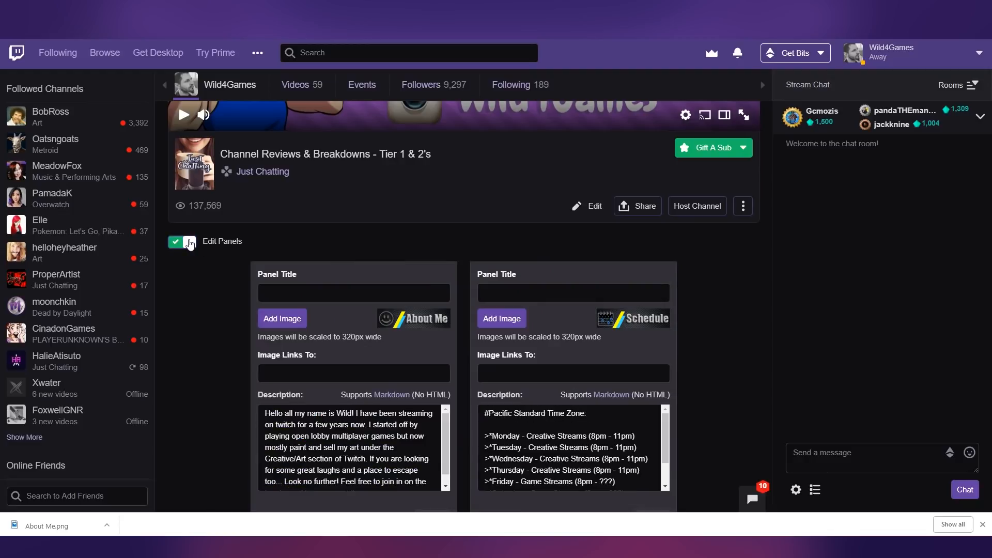
pyautogui.scroll(-3)
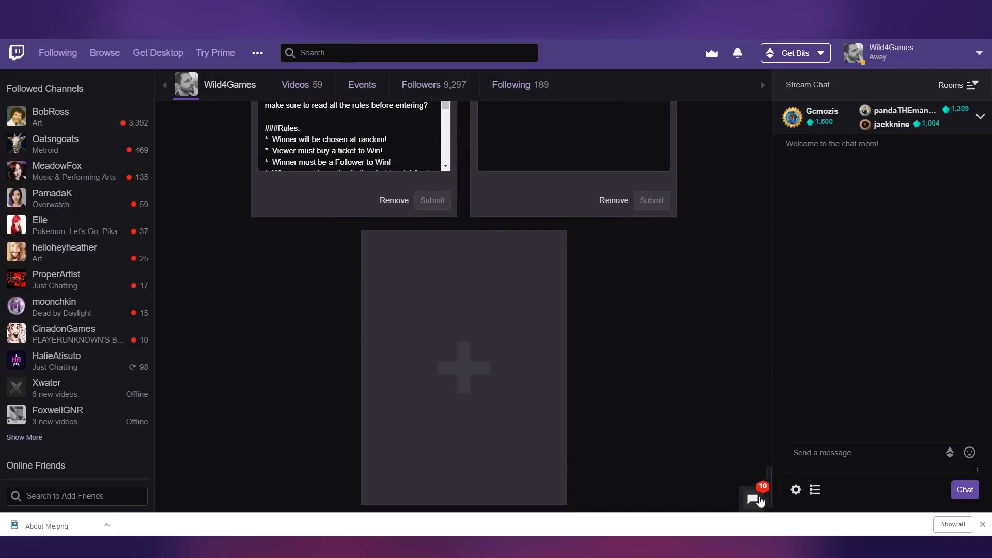
pyautogui.click(462, 367)
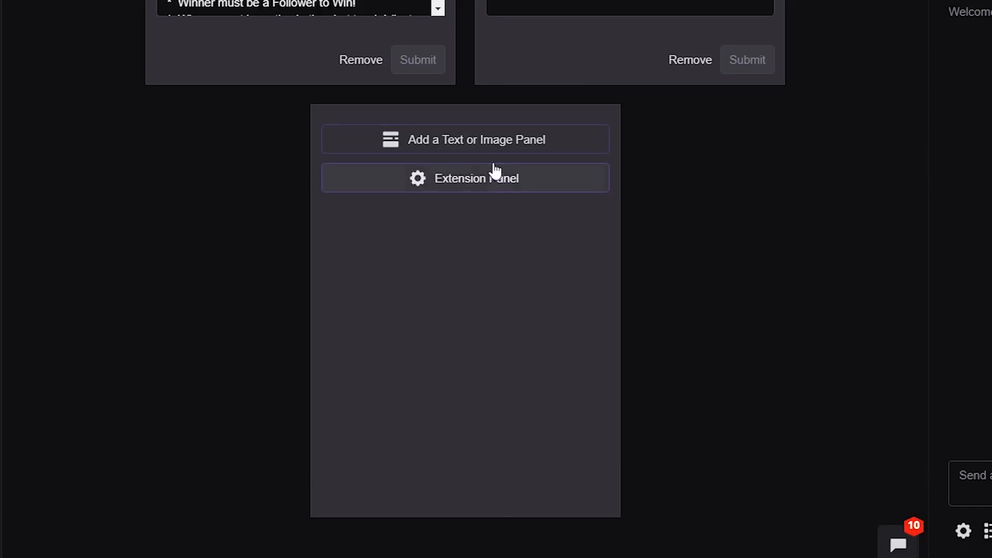
pyautogui.moveTo(447, 145)
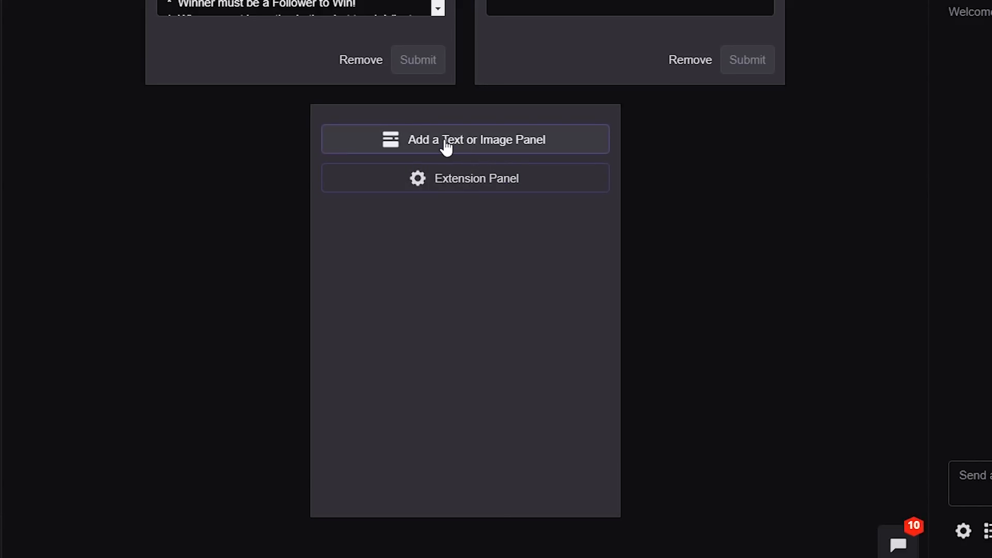
pyautogui.click(464, 139)
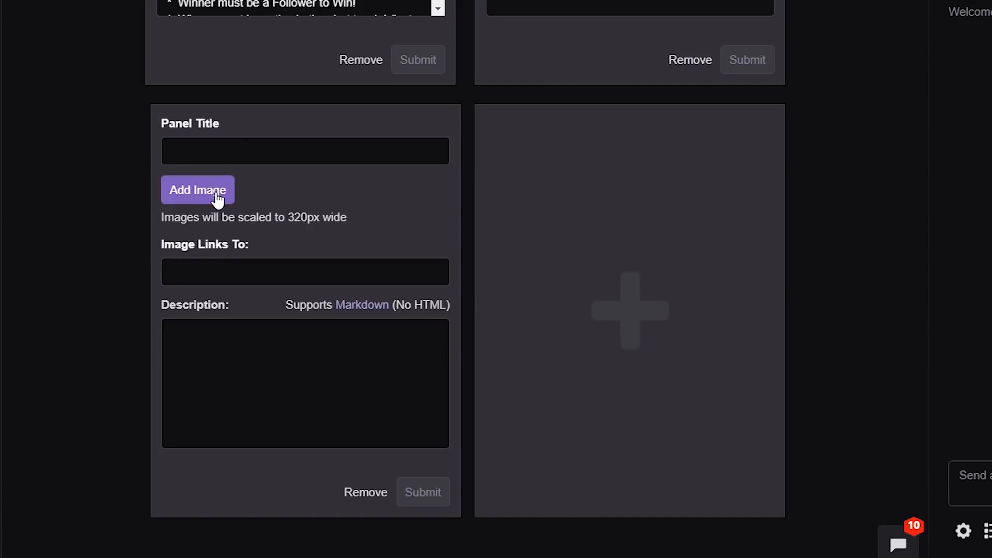
# Upload About Me.png as the new panel's image and confirm the crop
pyautogui.click(197, 190)
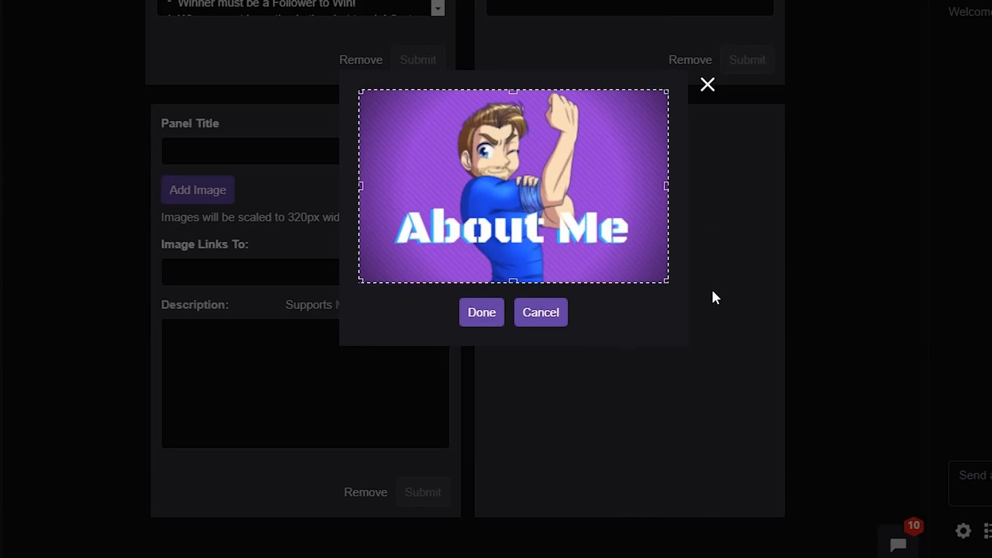
pyautogui.click(480, 312)
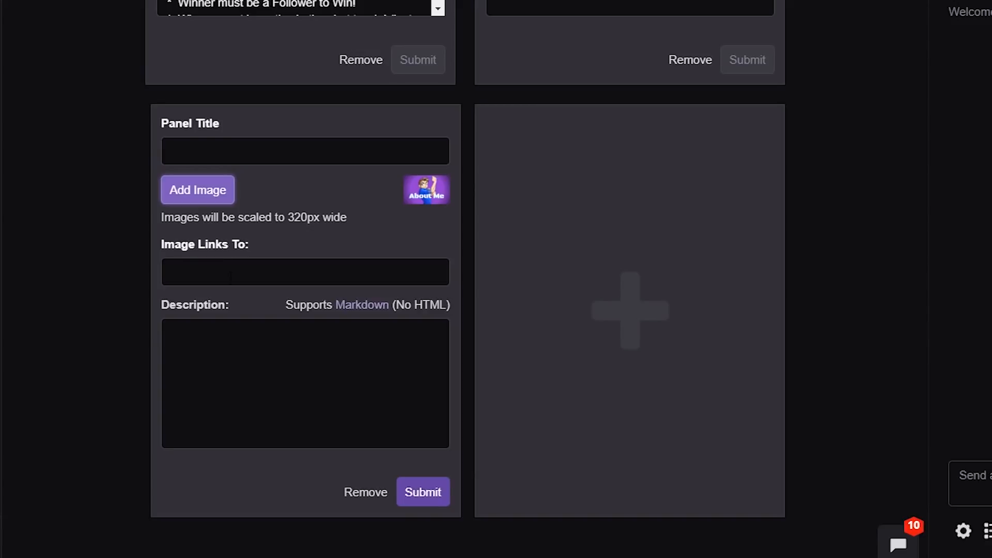
# Enter the description 'Wild4Games best Cod Player Ever... said and down.... BOOM!!!' and submit the panel
pyautogui.click(303, 272)
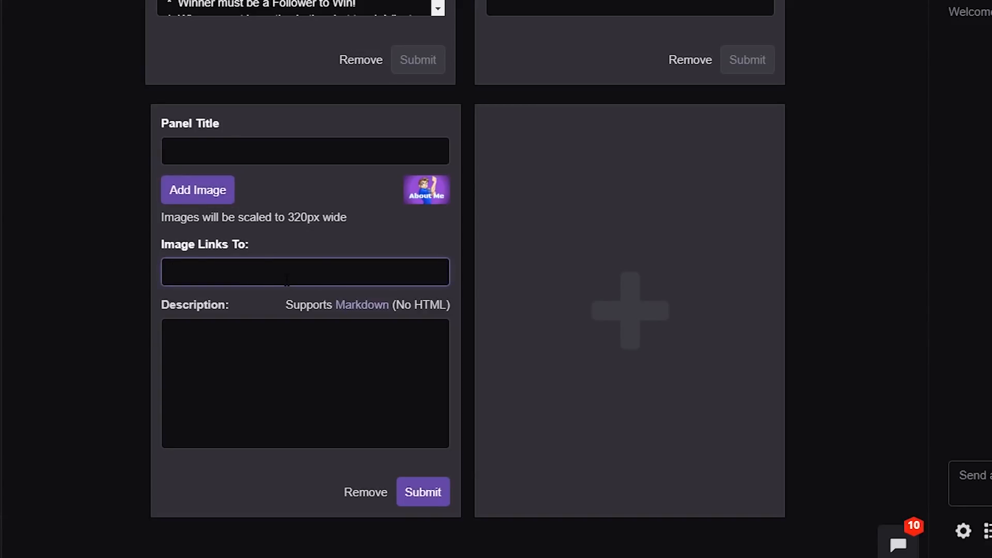
pyautogui.click(305, 382)
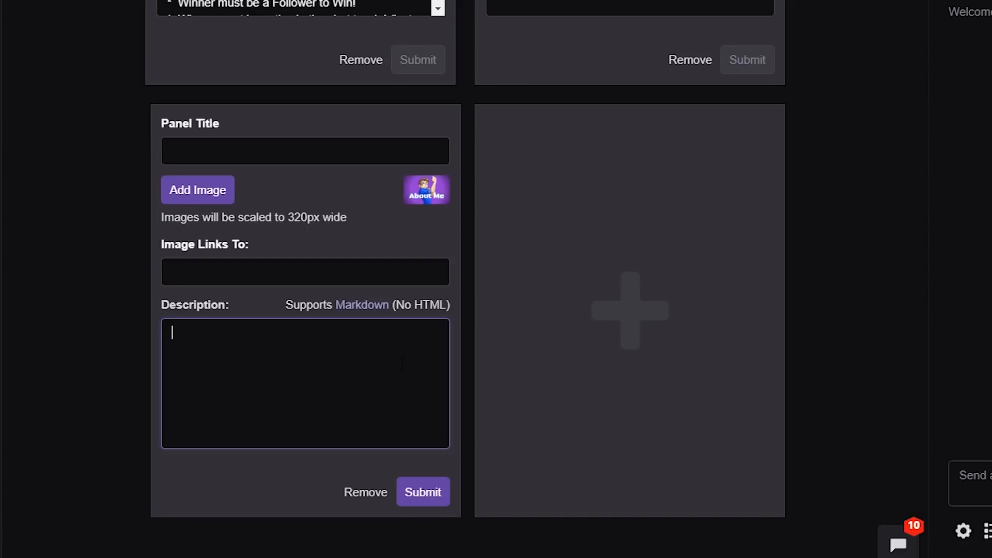
pyautogui.write('Wild')
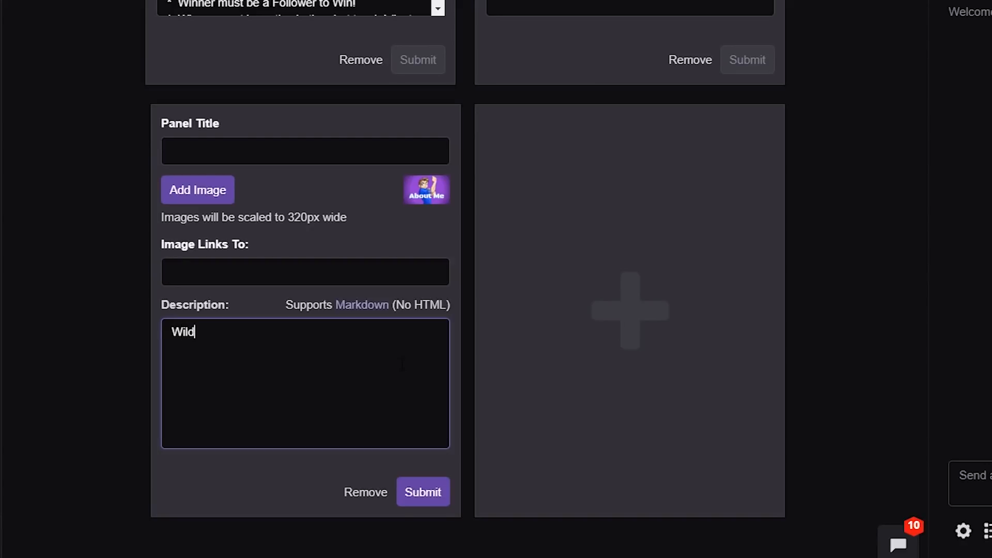
pyautogui.write('4Games is the')
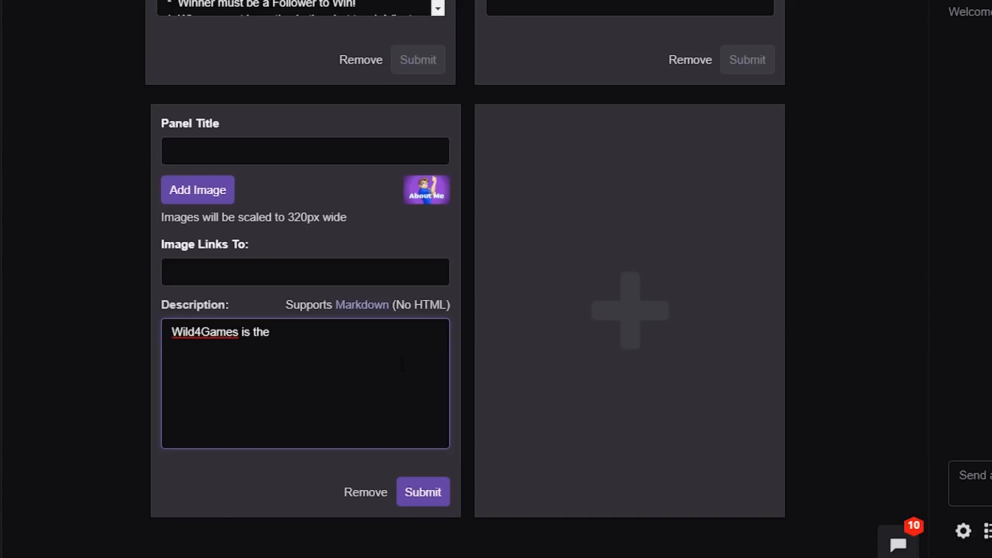
pyautogui.write('best Cod')
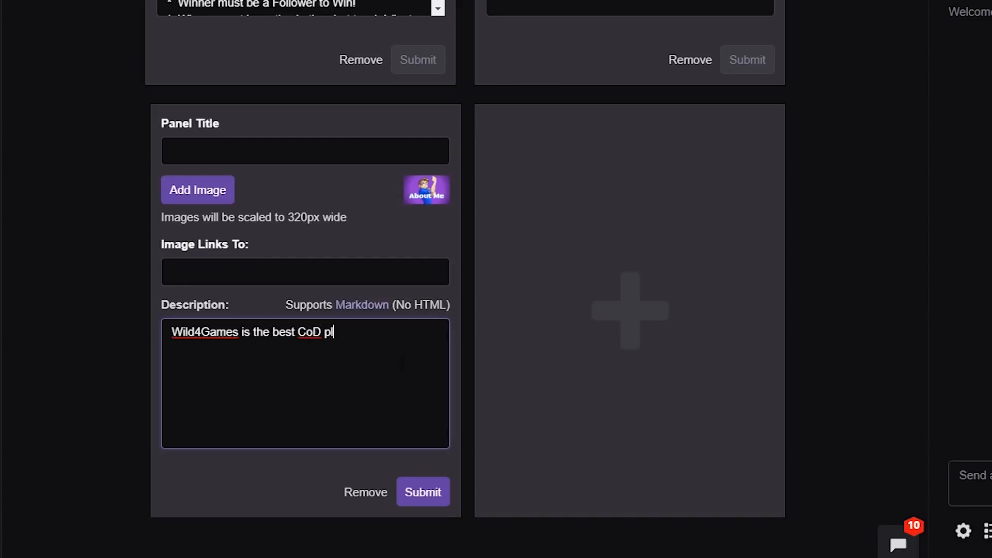
pyautogui.write('ayer Ever')
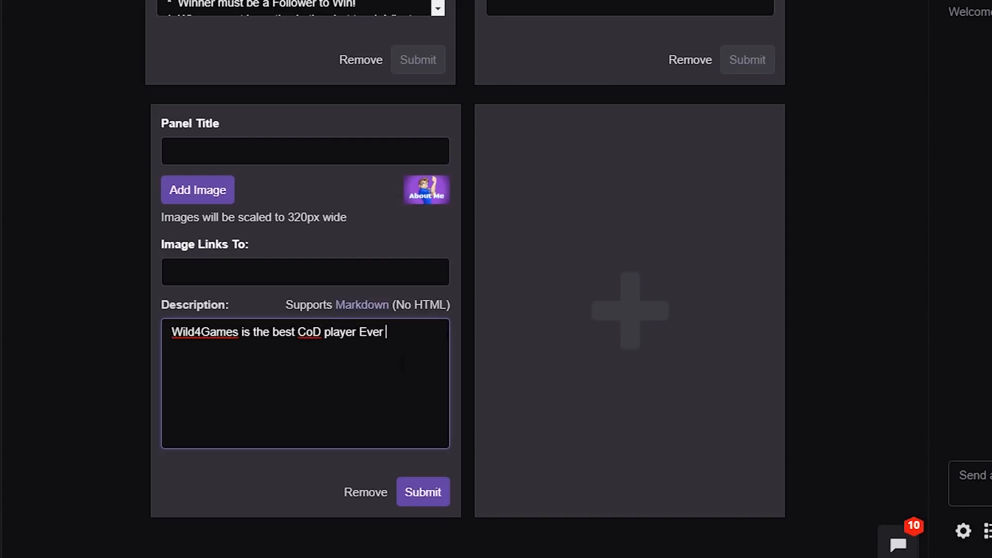
pyautogui.write('... said a')
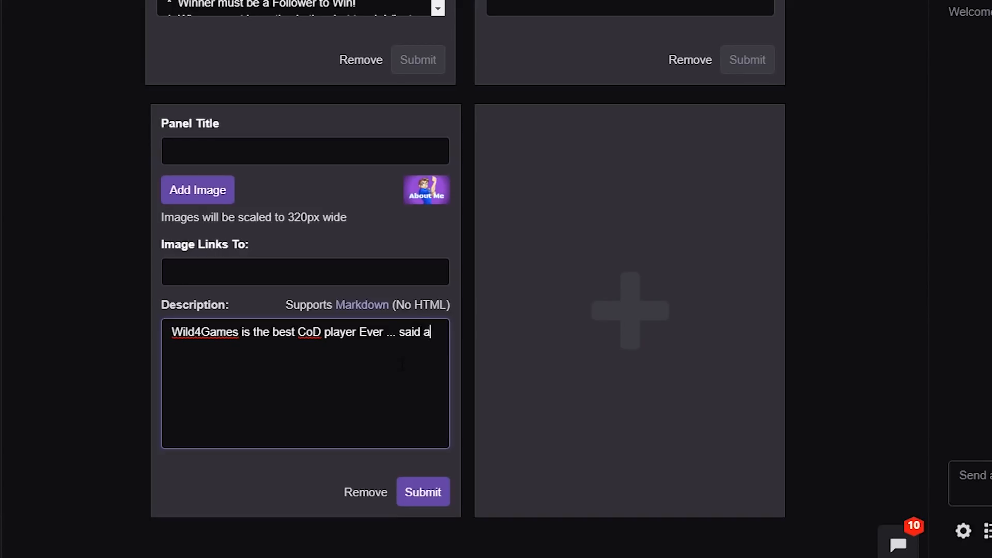
pyautogui.write('nd down')
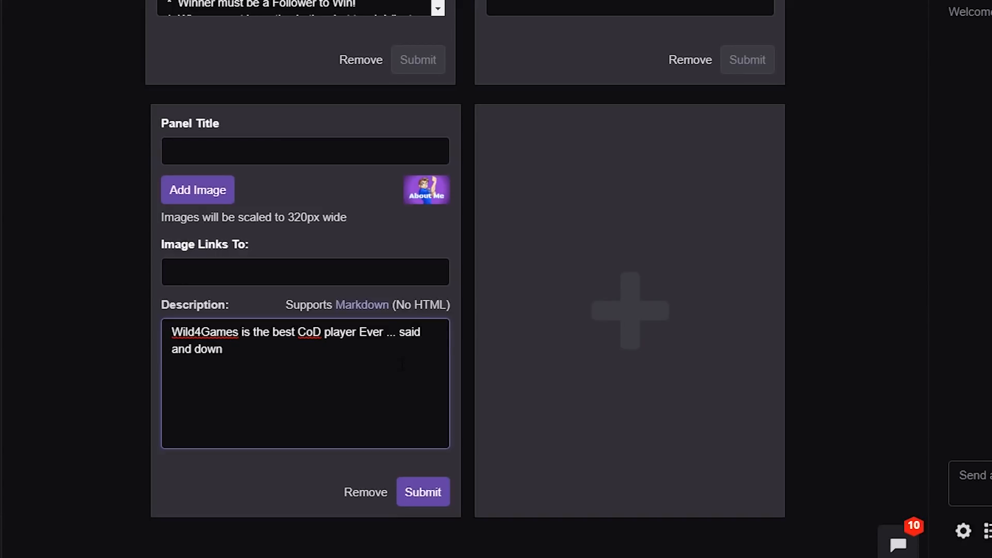
pyautogui.write('.... B')
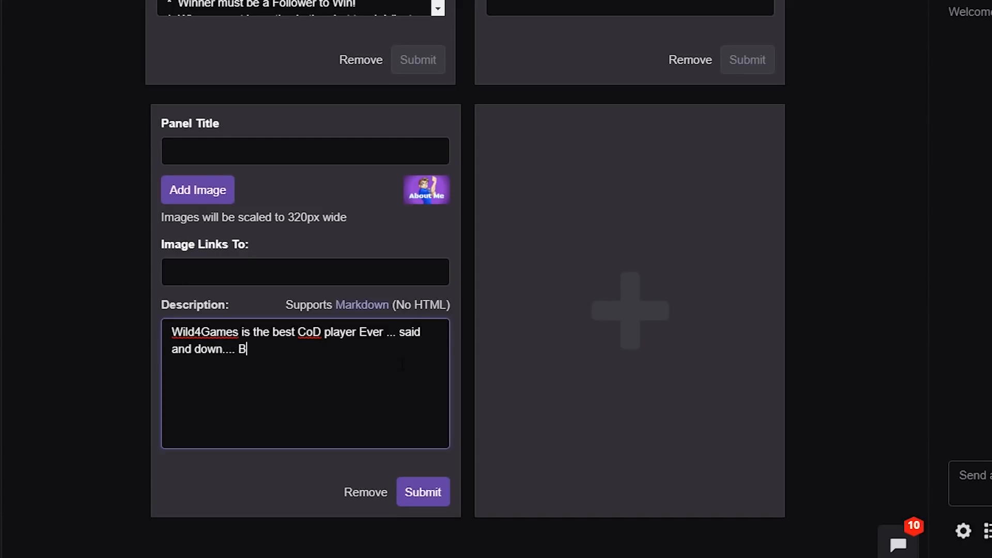
pyautogui.write('OOM!!')
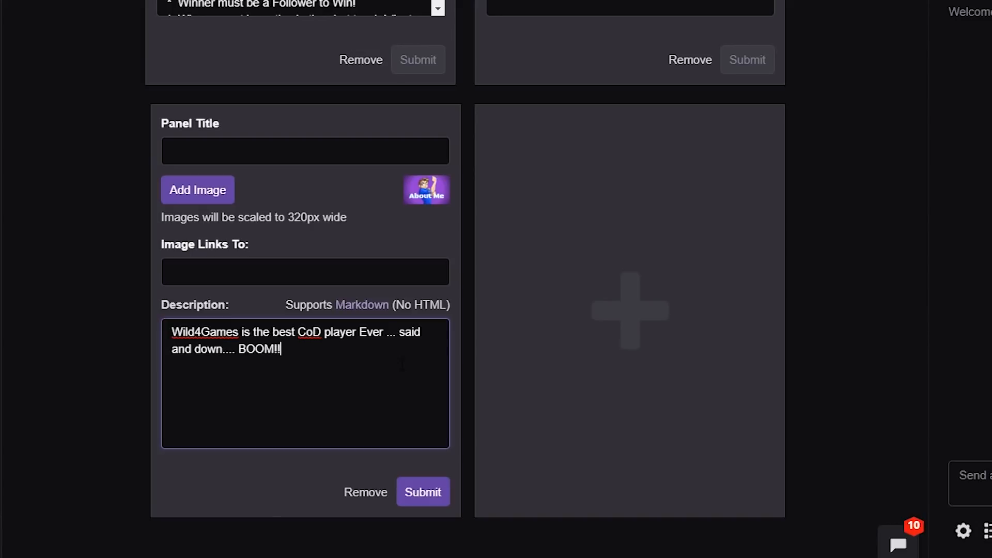
pyautogui.write('!')
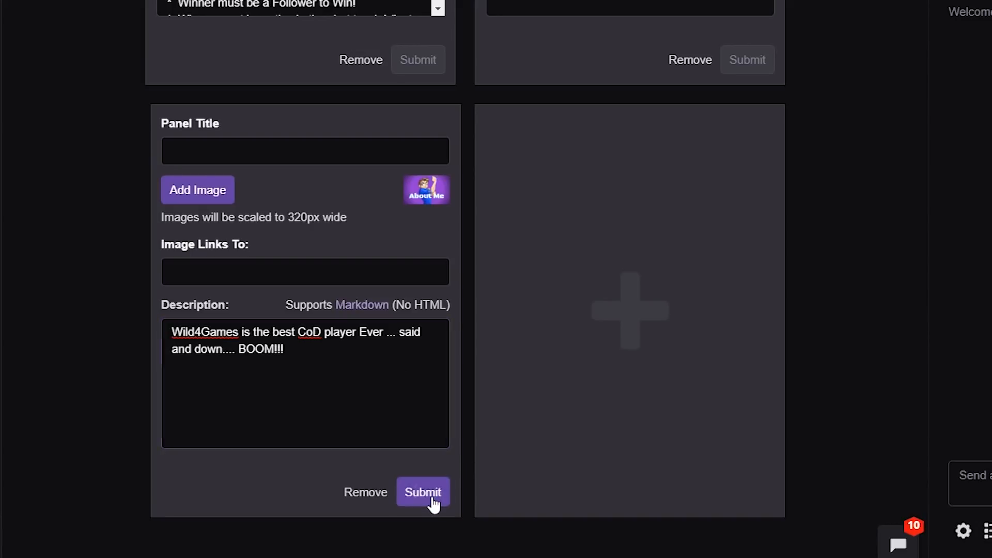
pyautogui.click(423, 492)
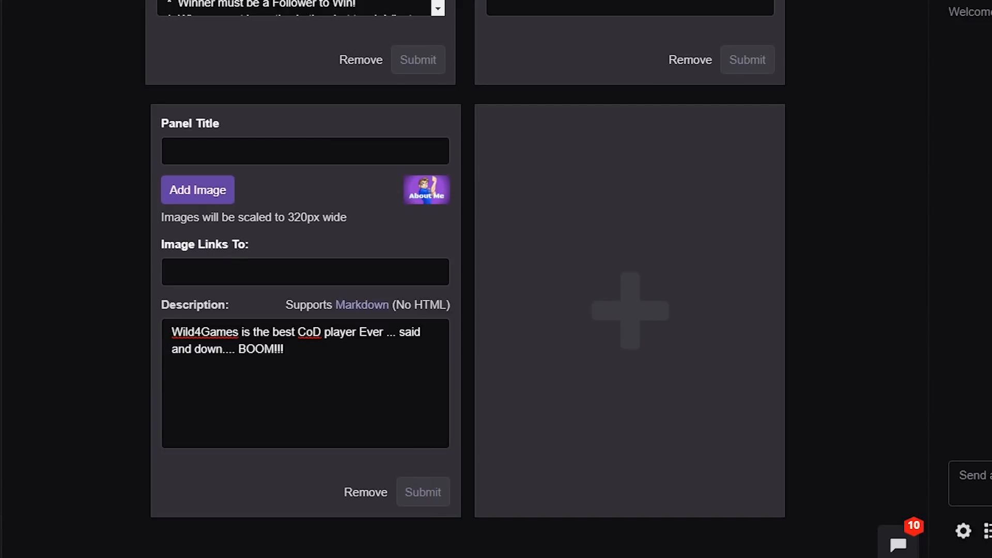
# Turn Edit Panels off and scroll down to view the live About Me panel
pyautogui.scroll(-3)
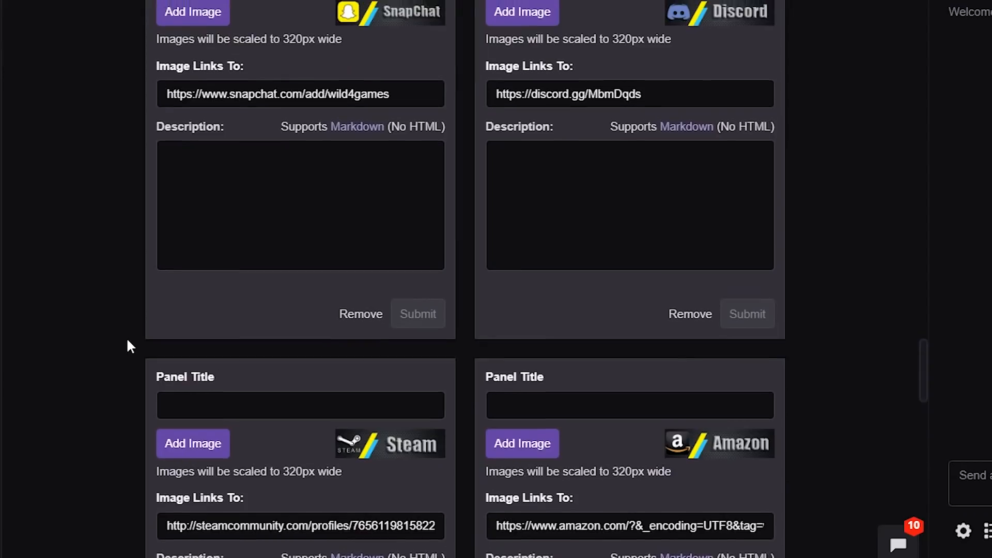
pyautogui.scroll(3)
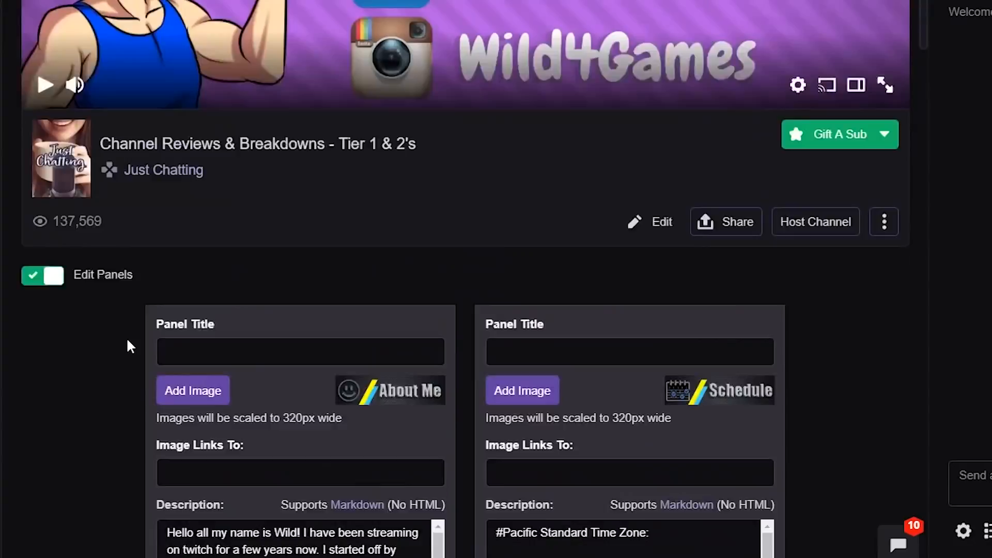
pyautogui.click(42, 274)
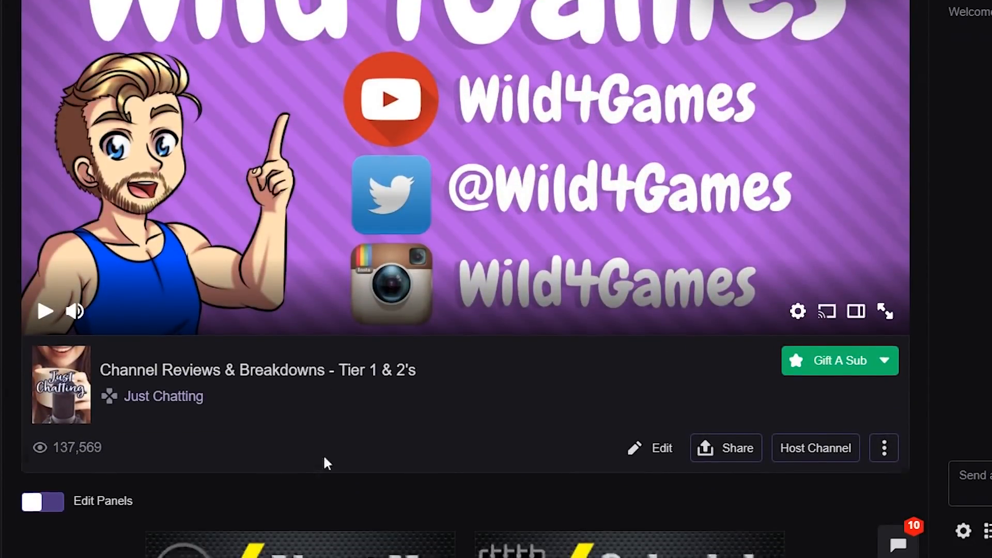
pyautogui.scroll(-3)
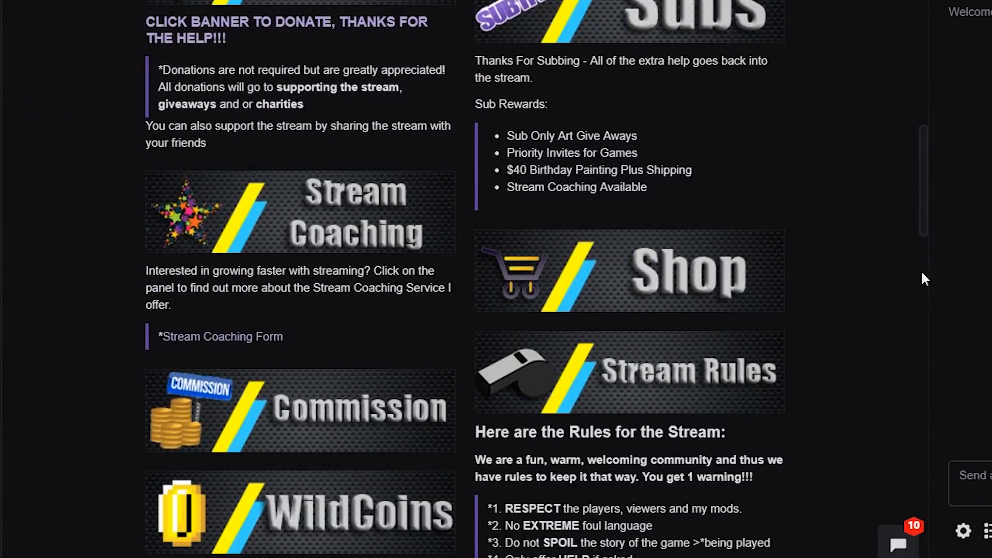
pyautogui.scroll(-3)
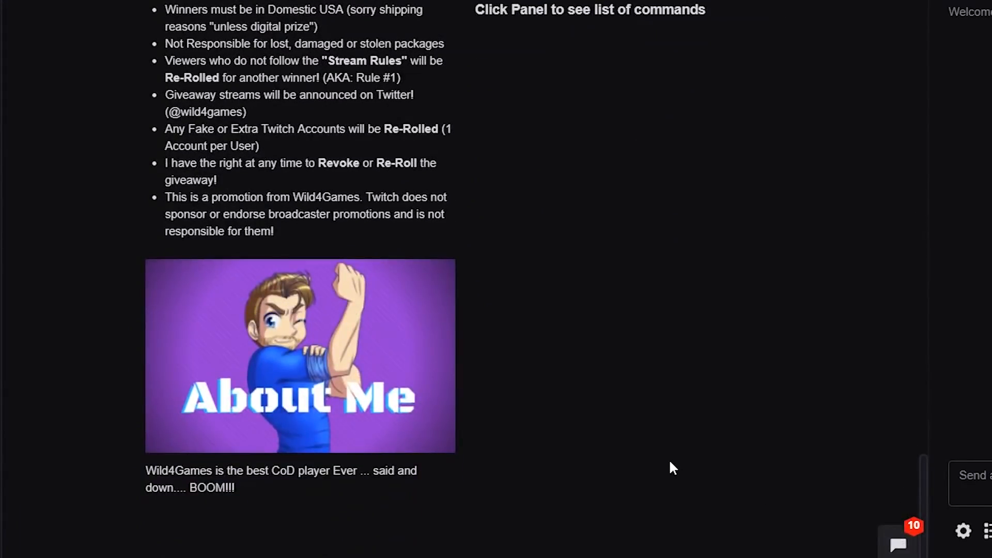
pyautogui.moveTo(385, 382)
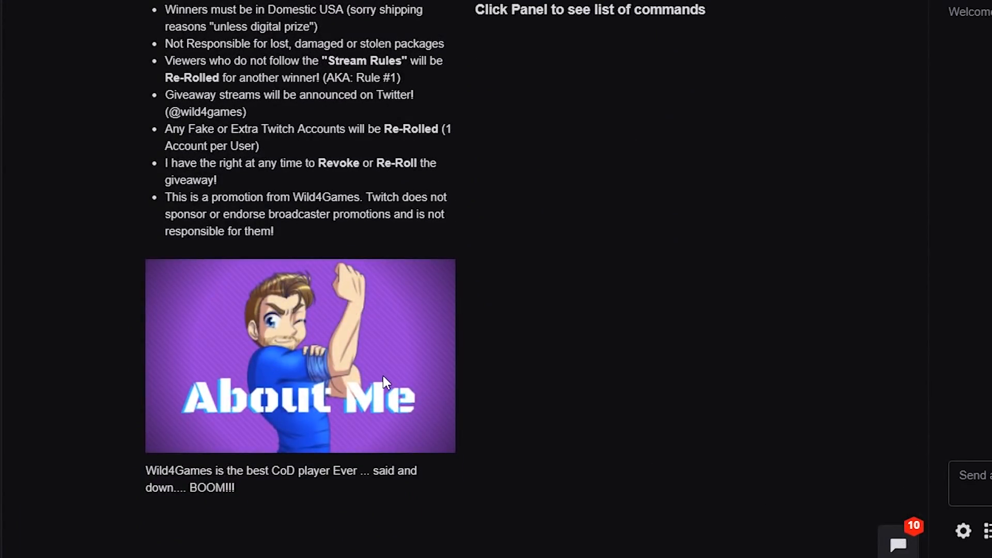